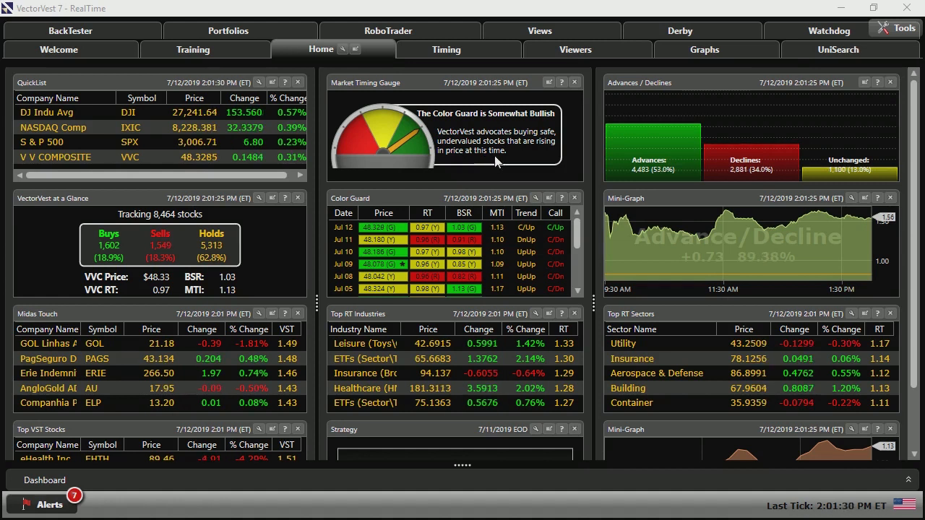
{"action": "mouse_move", "coordinate": [473, 189]}
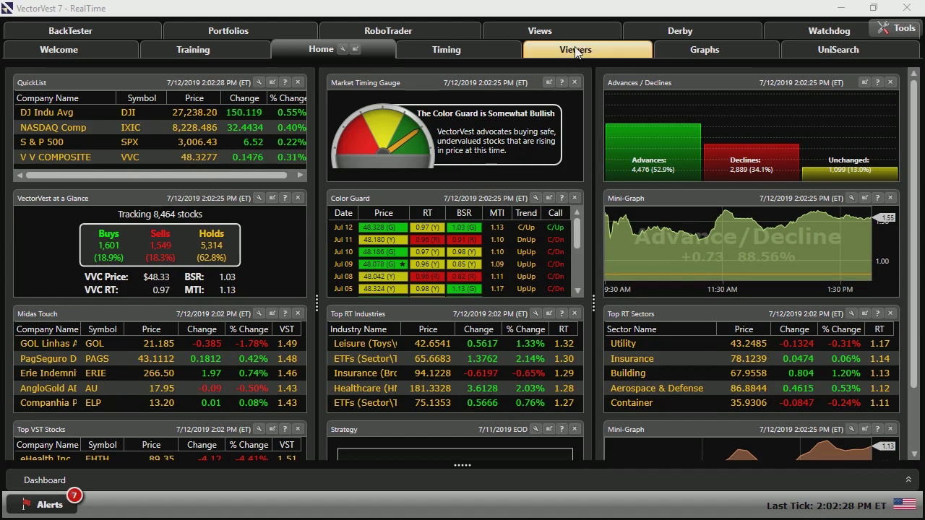
- Show the Stock Viewer from the Viewers section, listing all stocks ranked by VST
{"action": "left_click", "coordinate": [576, 49]}
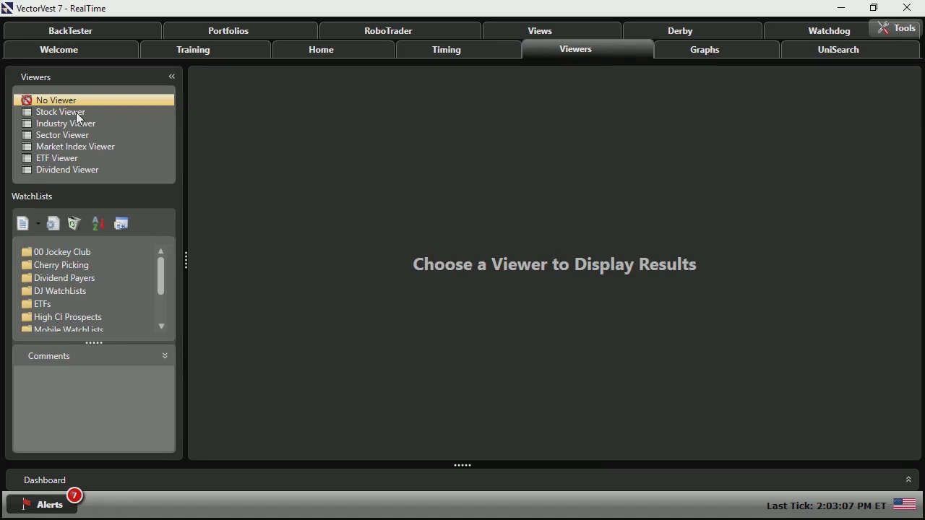
{"action": "left_click", "coordinate": [60, 111]}
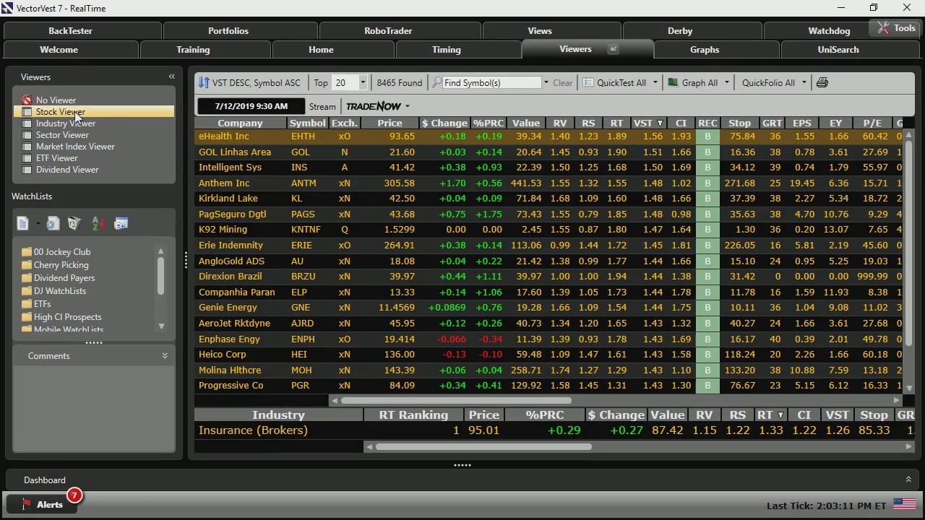
{"action": "mouse_move", "coordinate": [112, 172]}
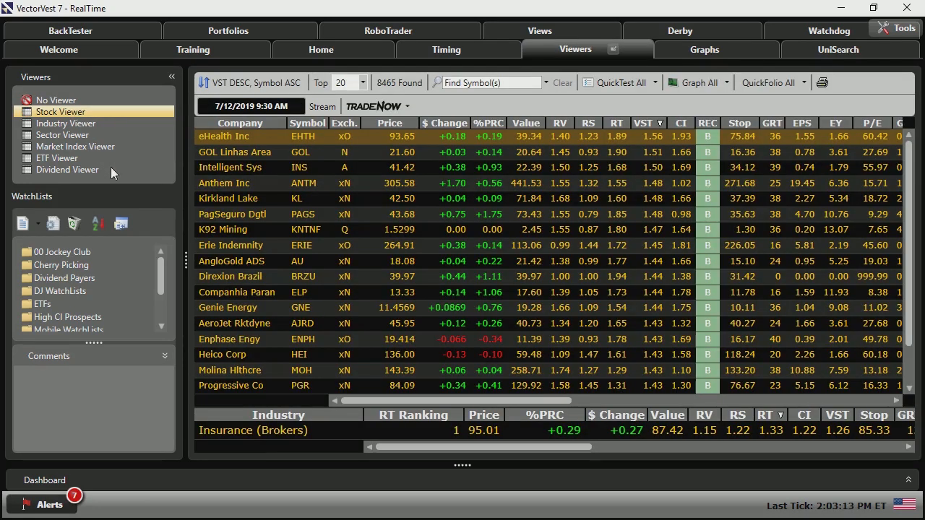
{"action": "mouse_move", "coordinate": [643, 137]}
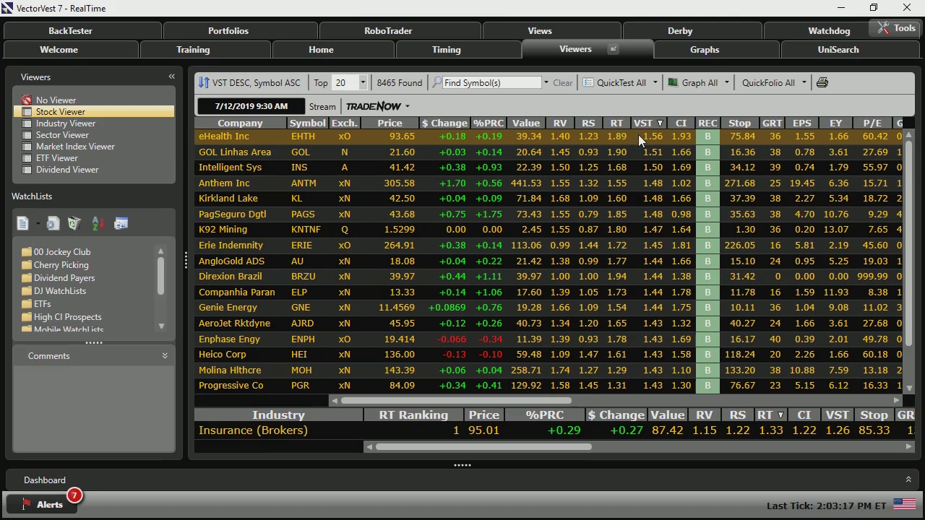
{"action": "mouse_move", "coordinate": [656, 149]}
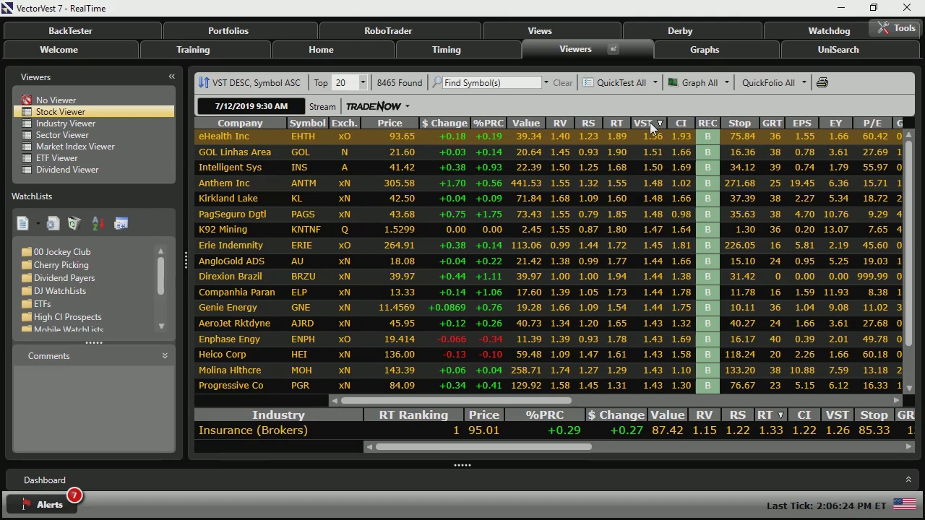
{"action": "mouse_move", "coordinate": [359, 175]}
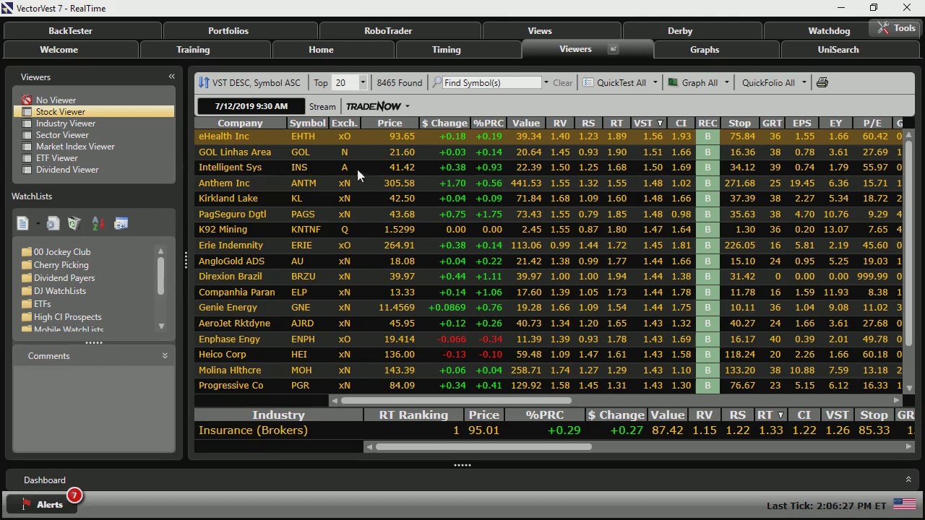
{"action": "mouse_move", "coordinate": [230, 138]}
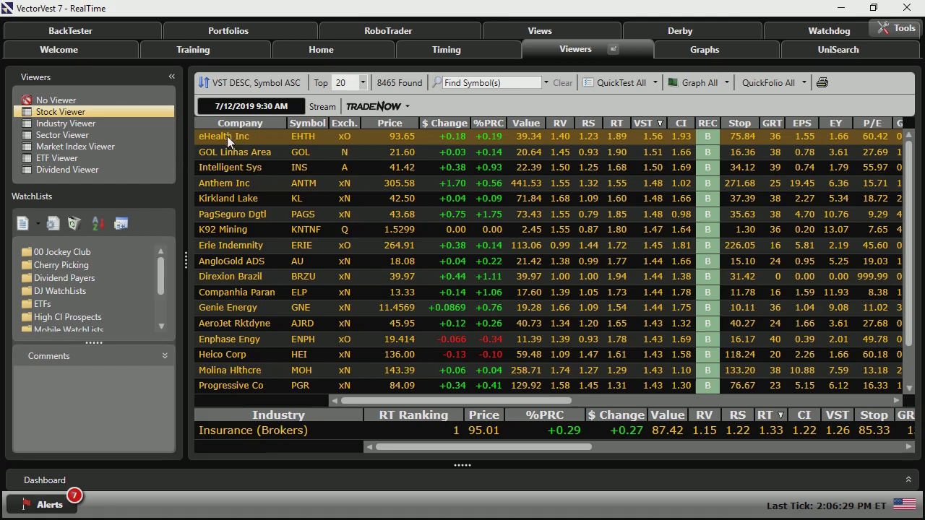
{"action": "mouse_move", "coordinate": [350, 150]}
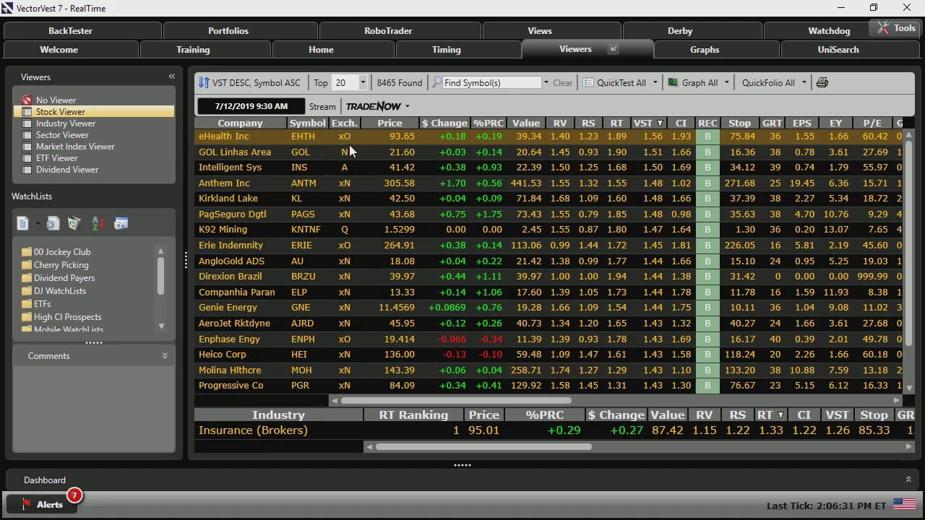
{"action": "mouse_move", "coordinate": [396, 143]}
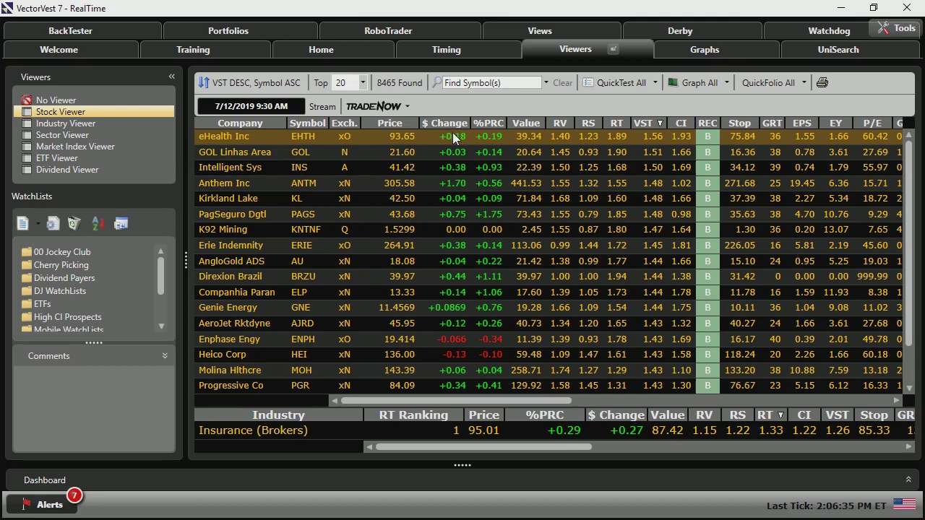
{"action": "mouse_move", "coordinate": [488, 132]}
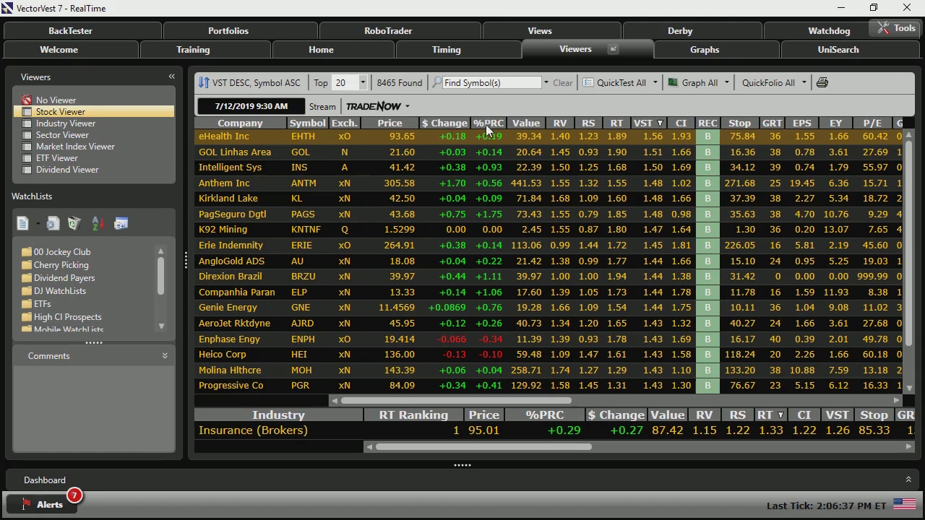
{"action": "mouse_move", "coordinate": [490, 148]}
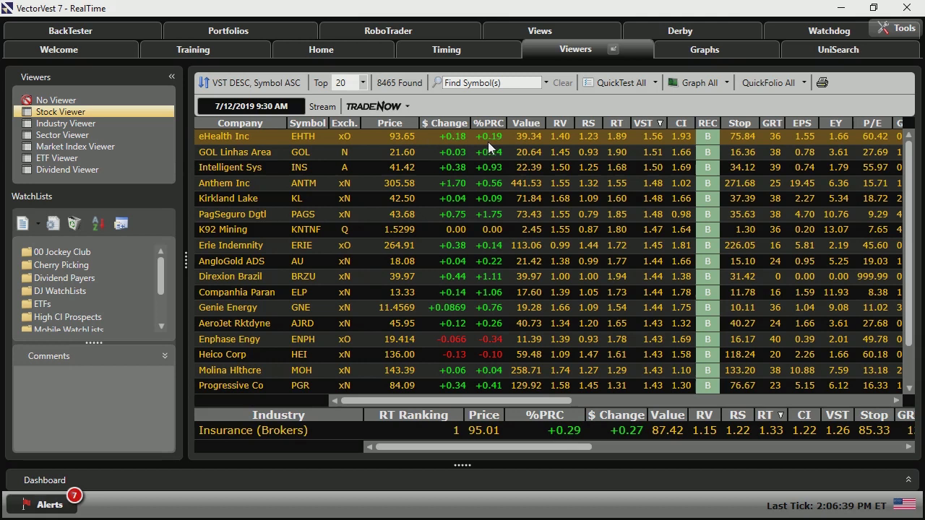
{"action": "mouse_move", "coordinate": [502, 136]}
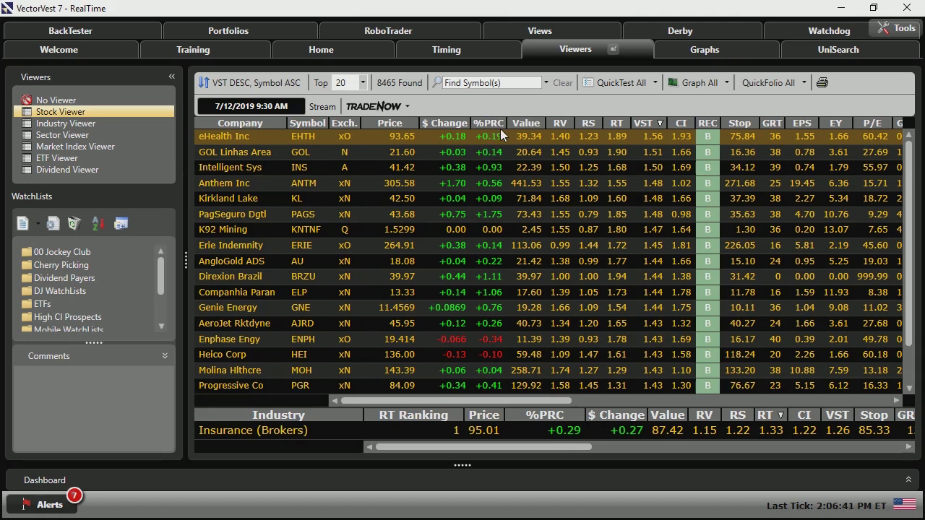
{"action": "mouse_move", "coordinate": [532, 146]}
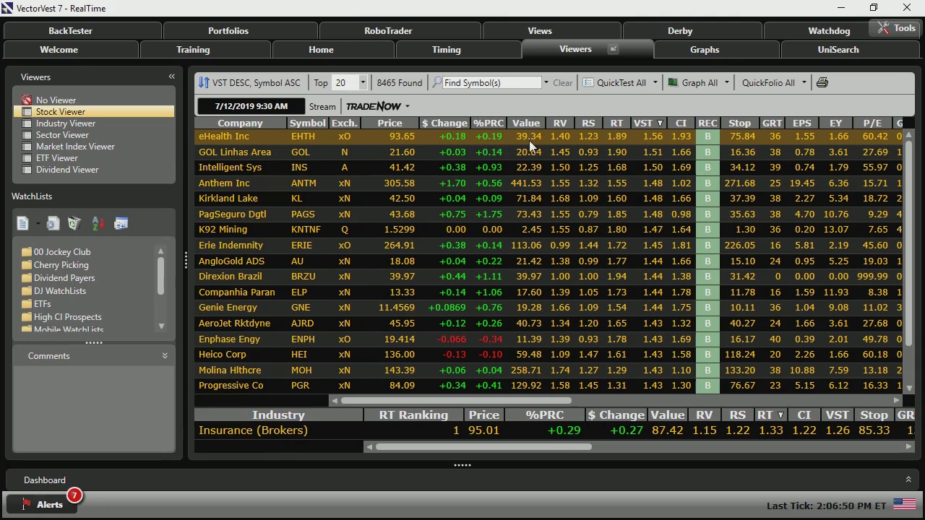
{"action": "mouse_move", "coordinate": [513, 145]}
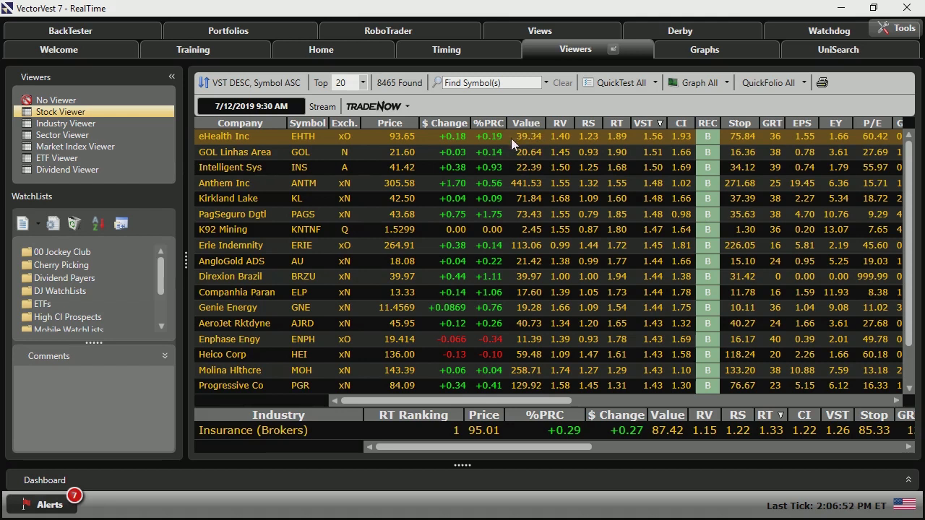
{"action": "mouse_move", "coordinate": [510, 137]}
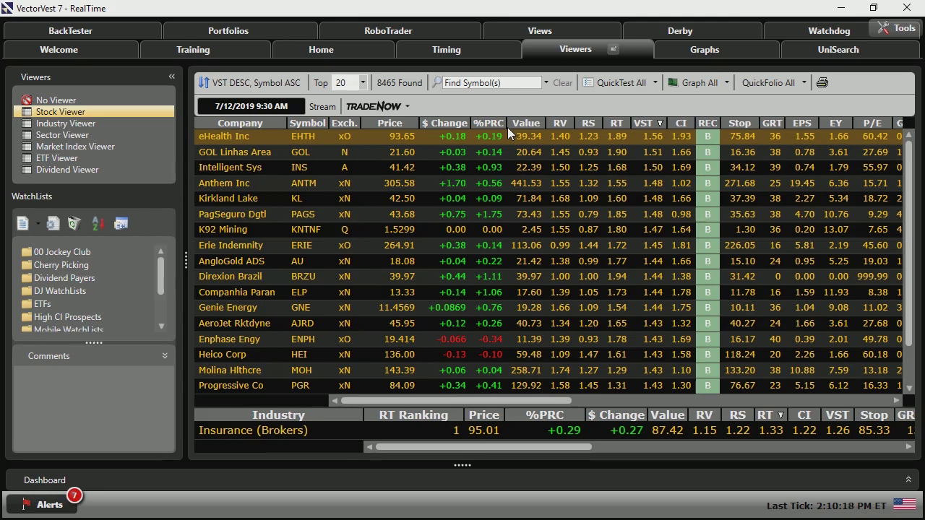
{"action": "mouse_move", "coordinate": [524, 145]}
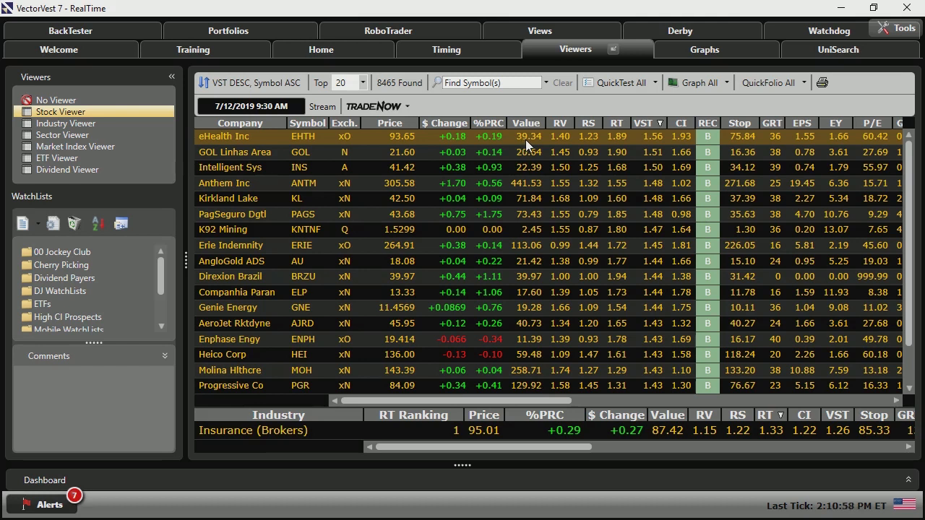
{"action": "mouse_move", "coordinate": [546, 119]}
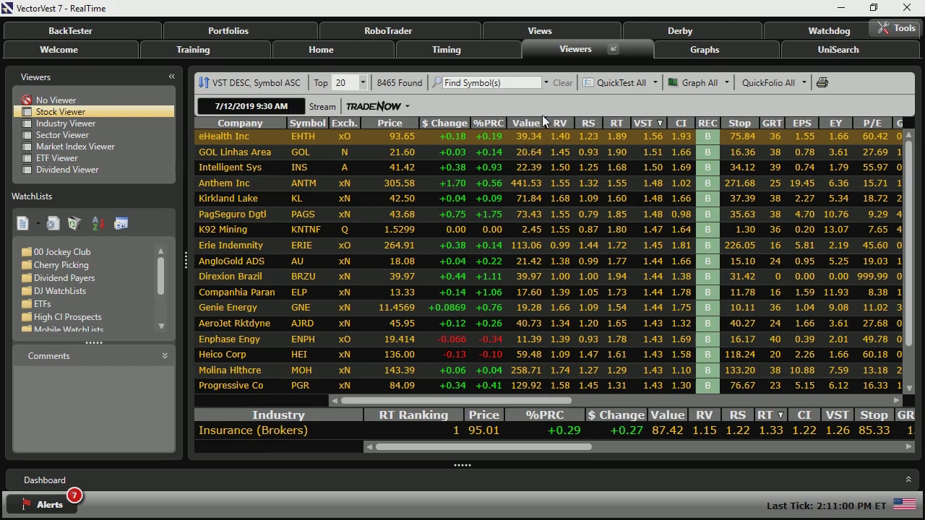
{"action": "mouse_move", "coordinate": [524, 147]}
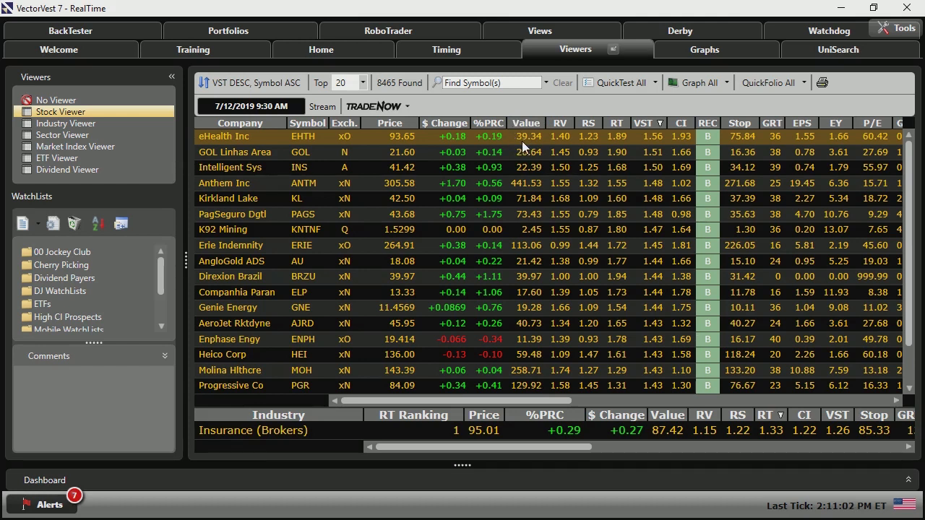
{"action": "mouse_move", "coordinate": [530, 147]}
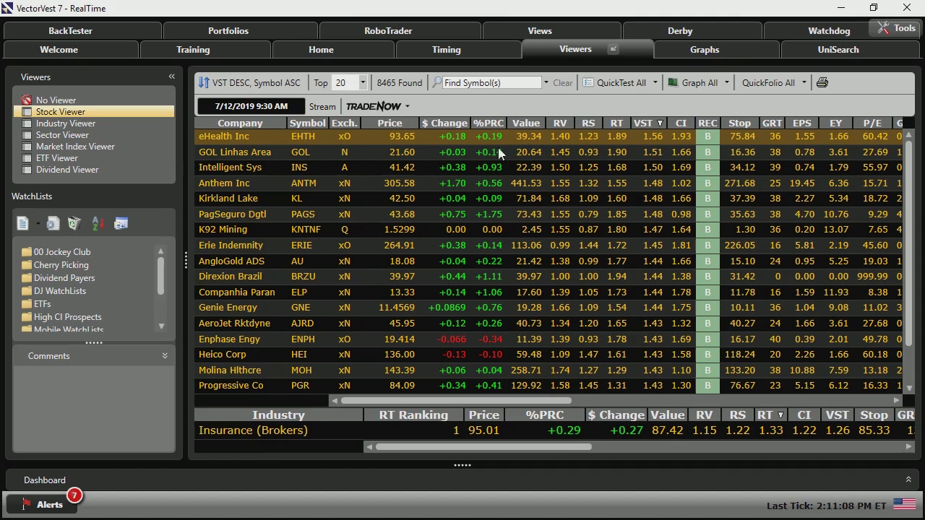
{"action": "mouse_move", "coordinate": [524, 144]}
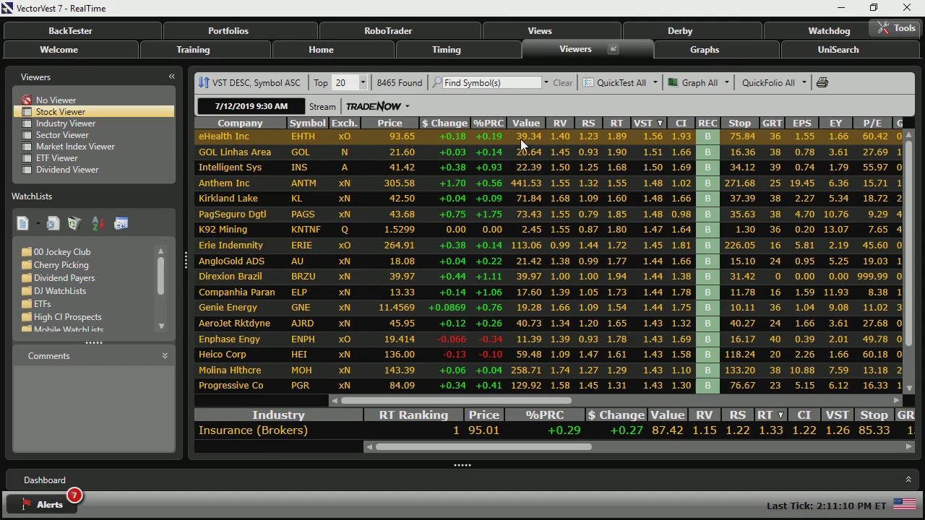
{"action": "mouse_move", "coordinate": [396, 146]}
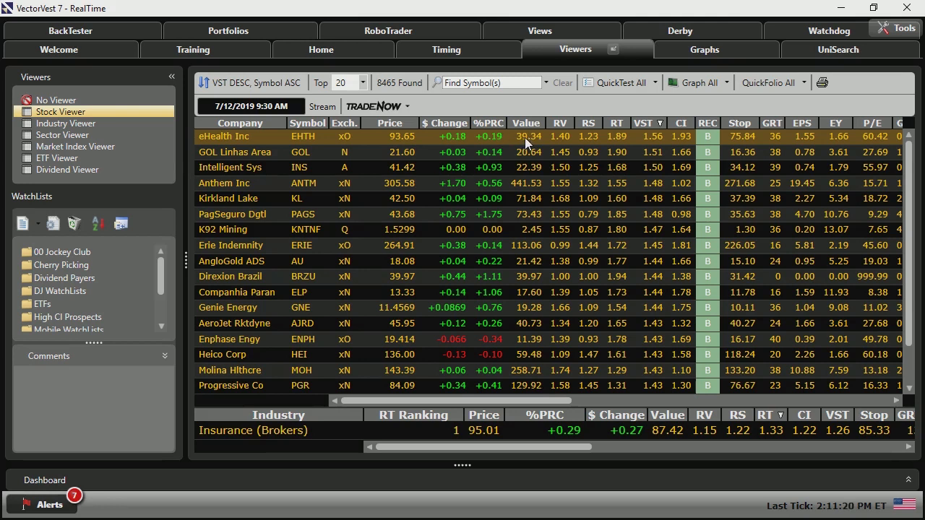
{"action": "mouse_move", "coordinate": [526, 137]}
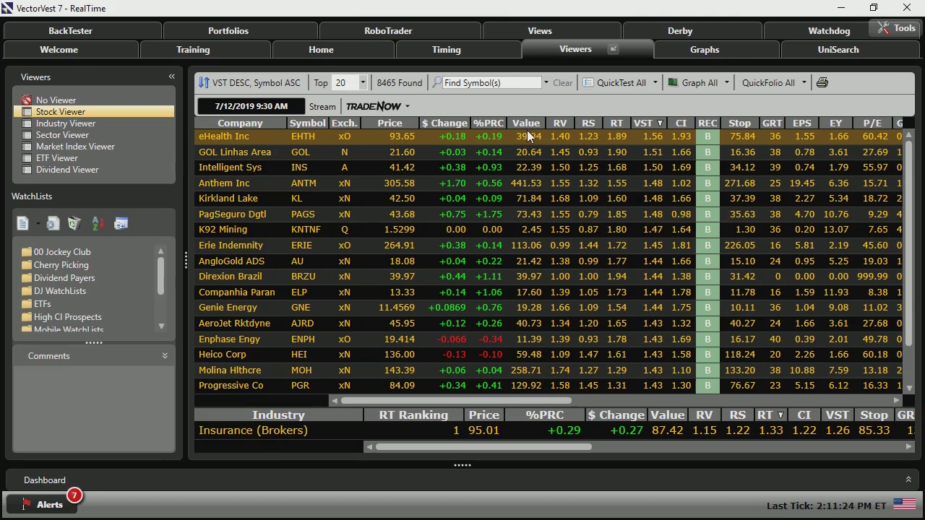
{"action": "mouse_move", "coordinate": [558, 151]}
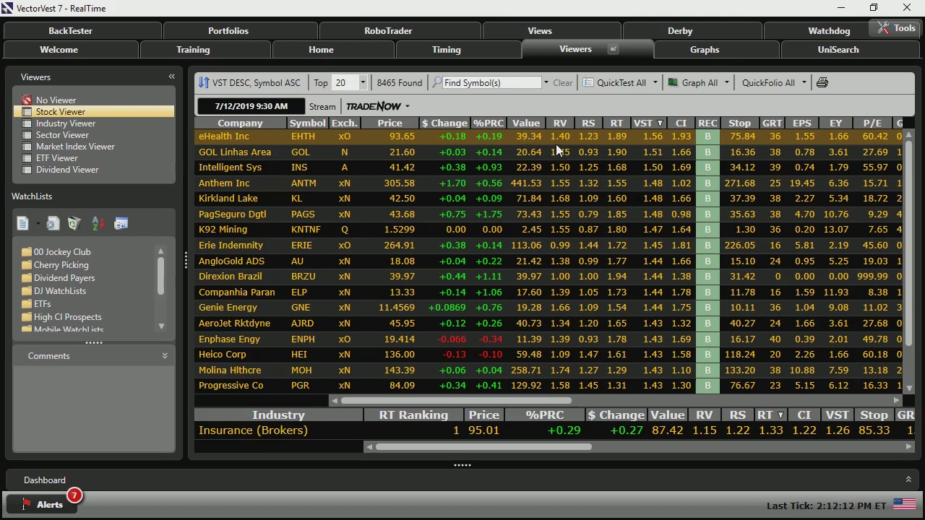
{"action": "mouse_move", "coordinate": [611, 116]}
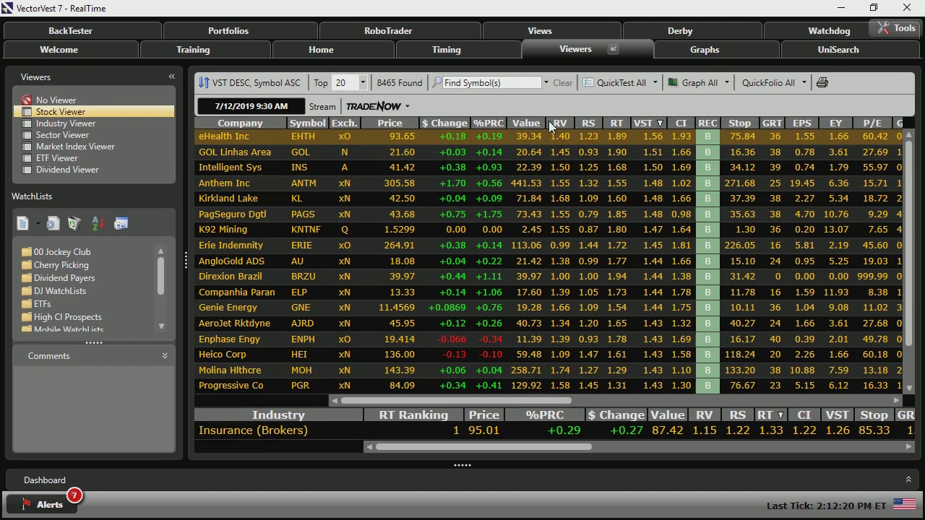
{"action": "mouse_move", "coordinate": [562, 148]}
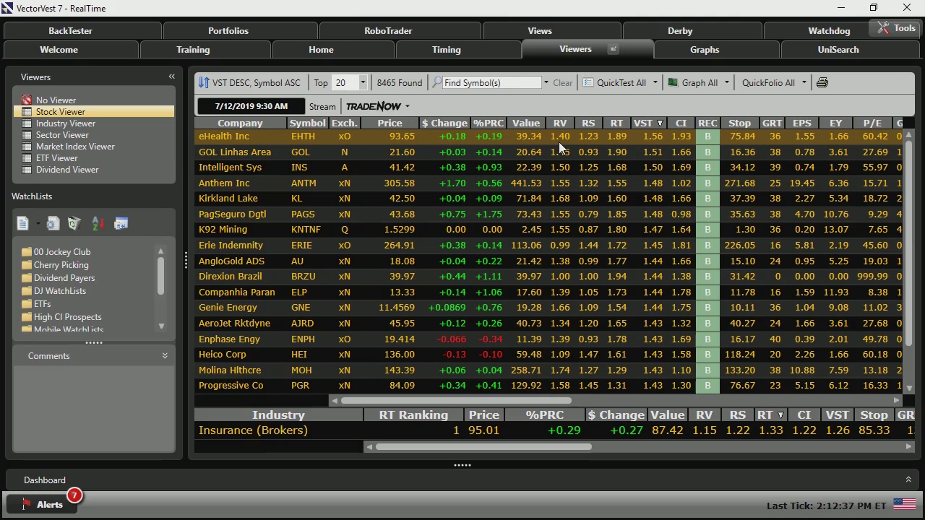
{"action": "mouse_move", "coordinate": [573, 145]}
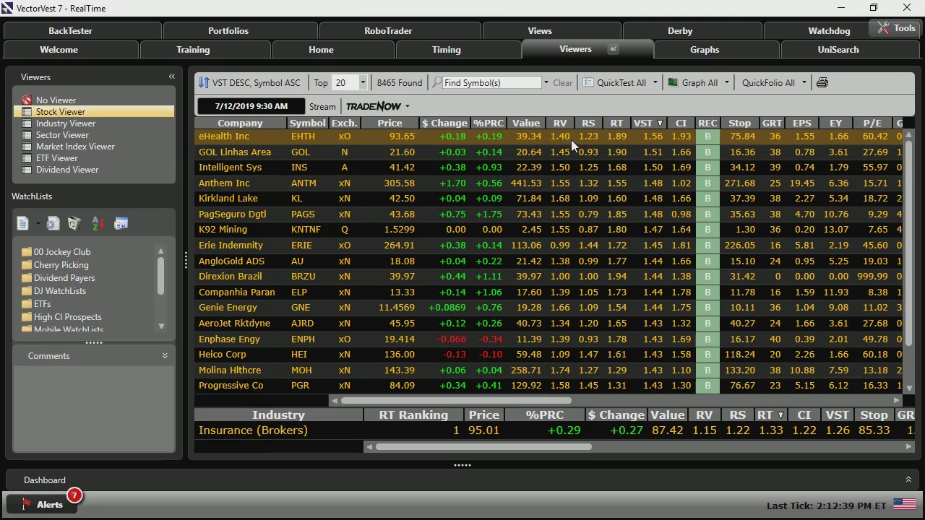
{"action": "mouse_move", "coordinate": [593, 151]}
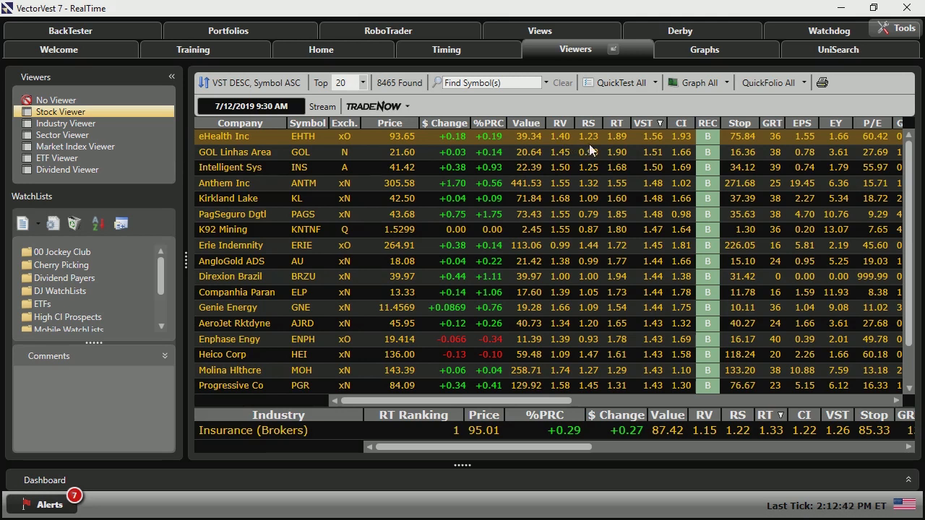
{"action": "mouse_move", "coordinate": [585, 141]}
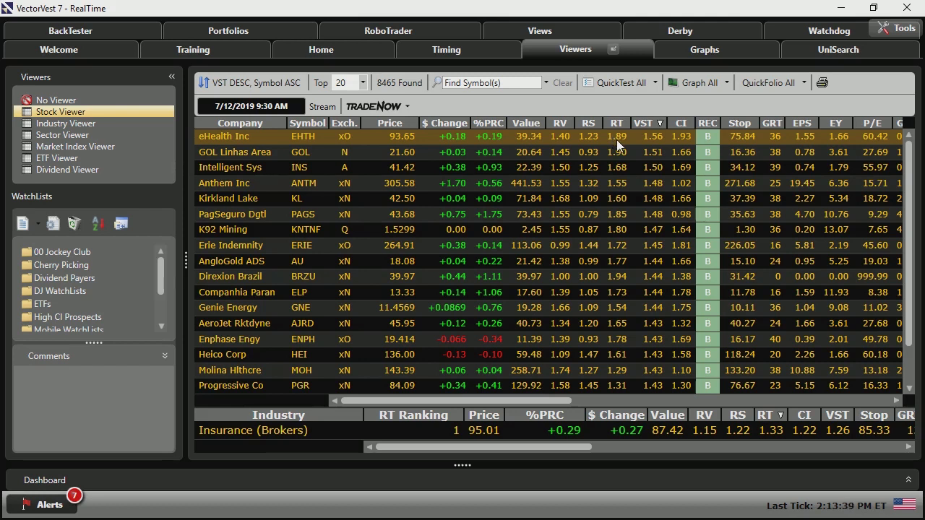
{"action": "mouse_move", "coordinate": [564, 133]}
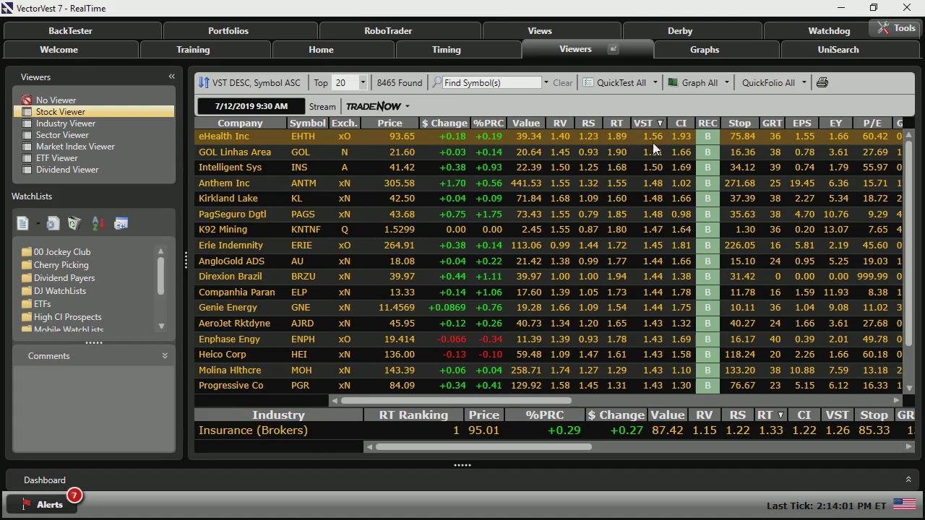
{"action": "mouse_move", "coordinate": [639, 140]}
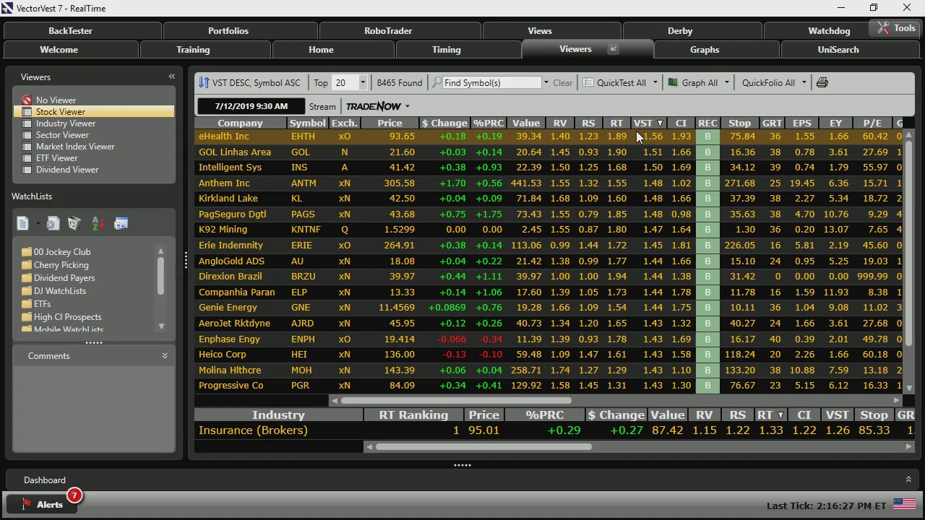
{"action": "mouse_move", "coordinate": [685, 149]}
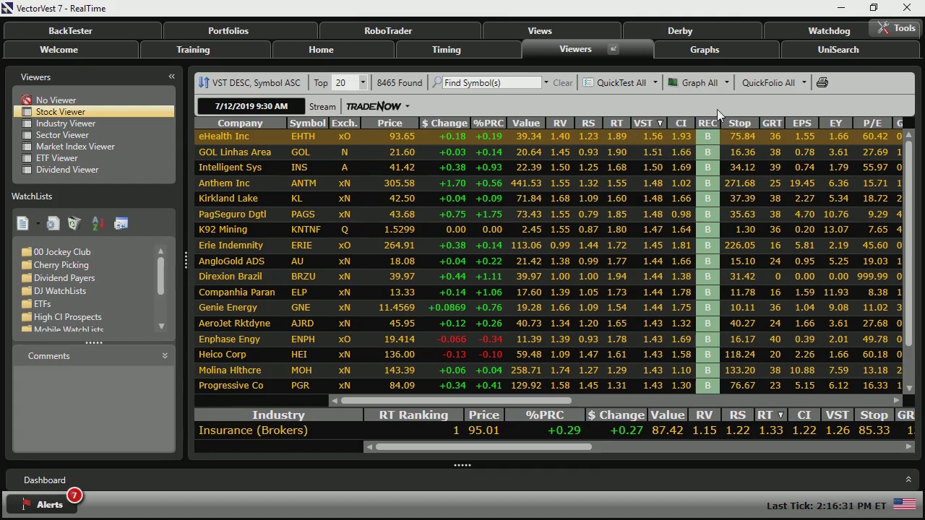
{"action": "mouse_move", "coordinate": [695, 153]}
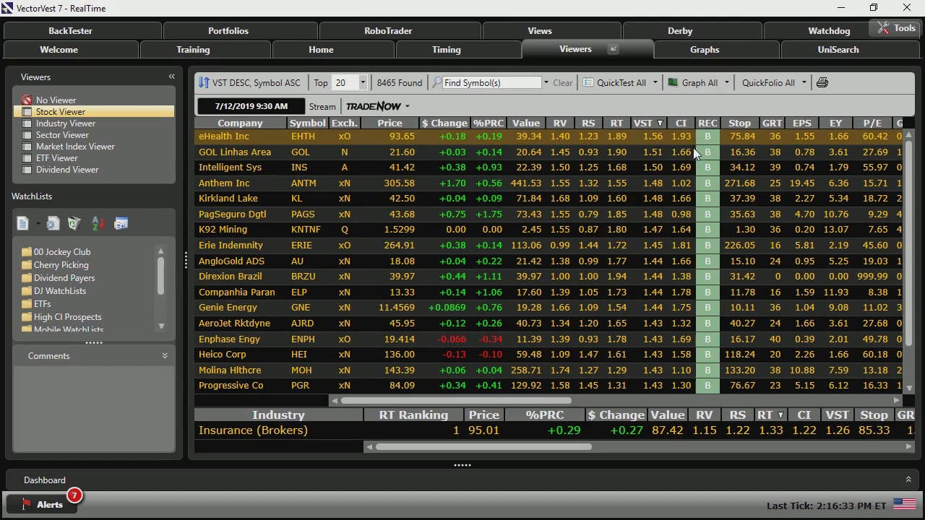
{"action": "mouse_move", "coordinate": [721, 155]}
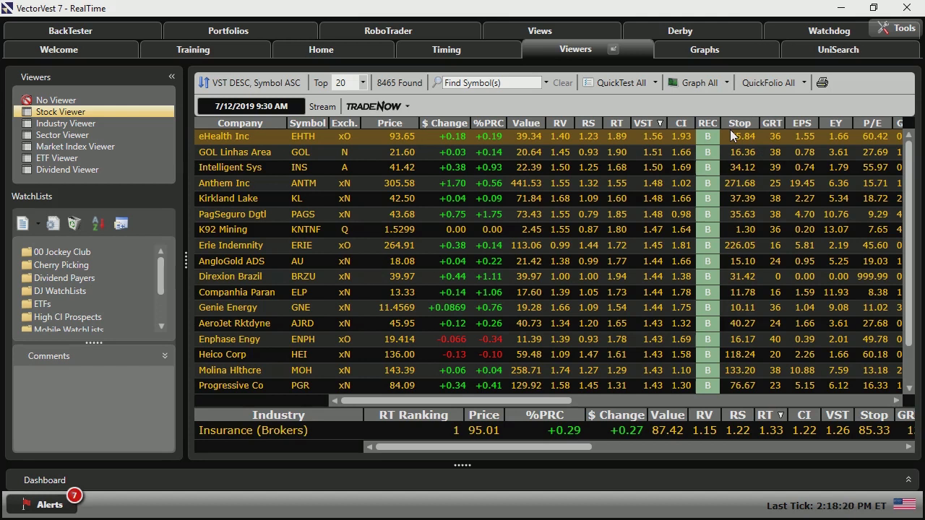
{"action": "mouse_move", "coordinate": [730, 136]}
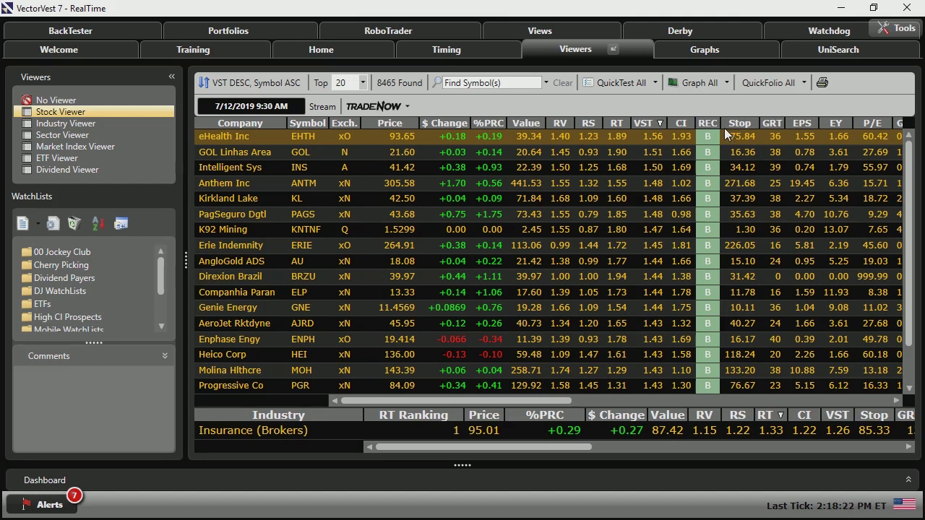
{"action": "mouse_move", "coordinate": [757, 125]}
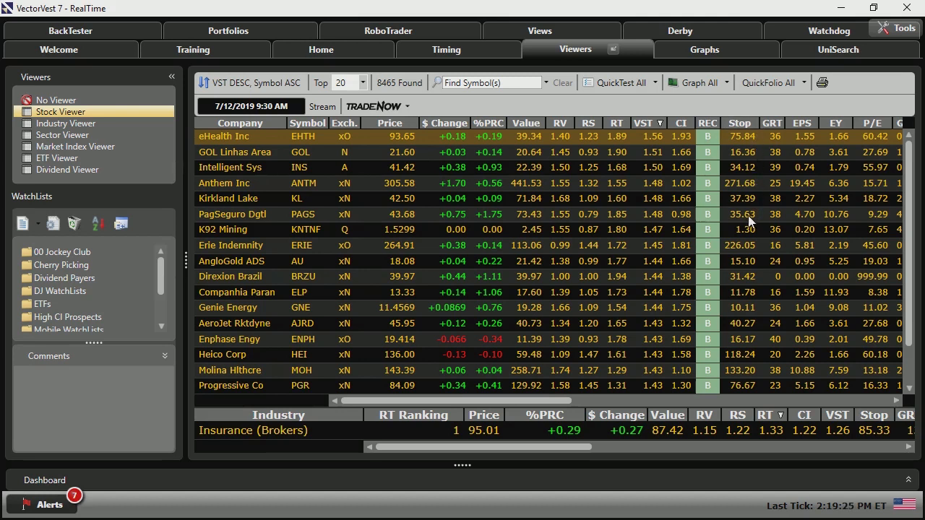
{"action": "mouse_move", "coordinate": [724, 215]}
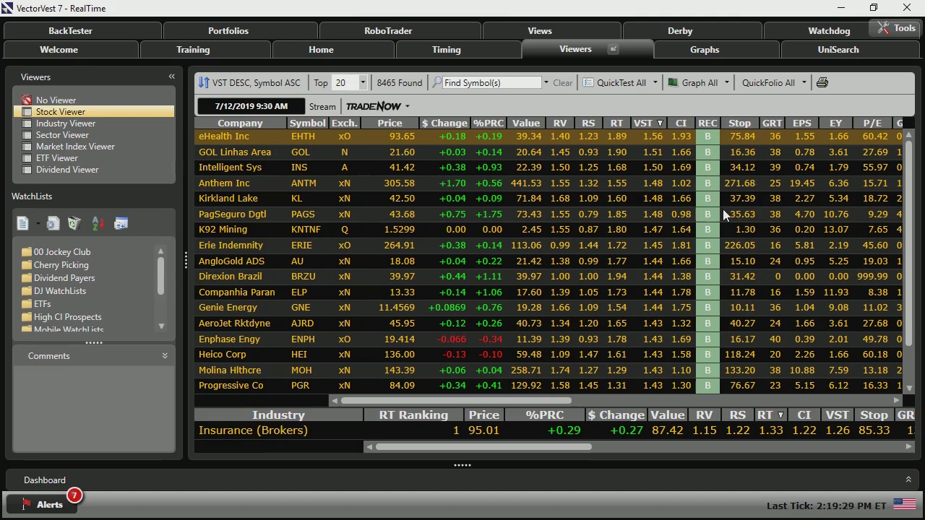
{"action": "mouse_move", "coordinate": [727, 202]}
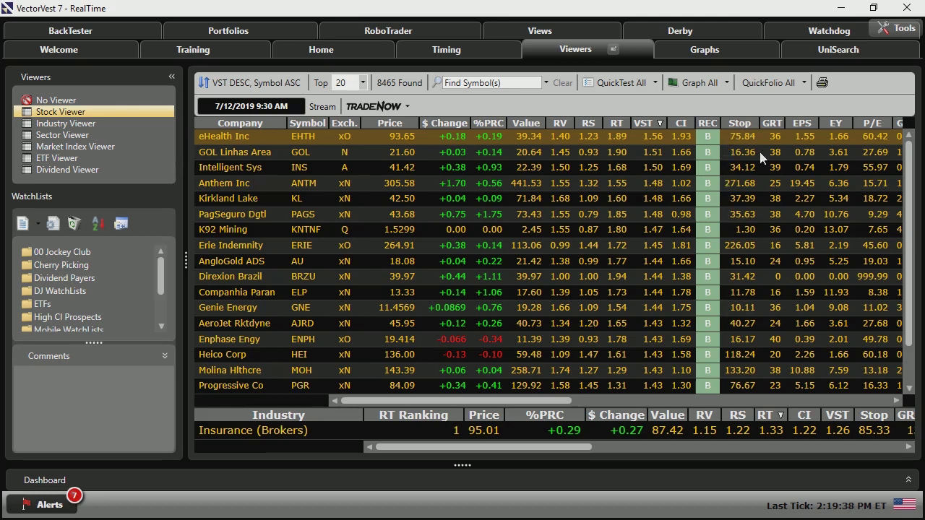
{"action": "mouse_move", "coordinate": [758, 202]}
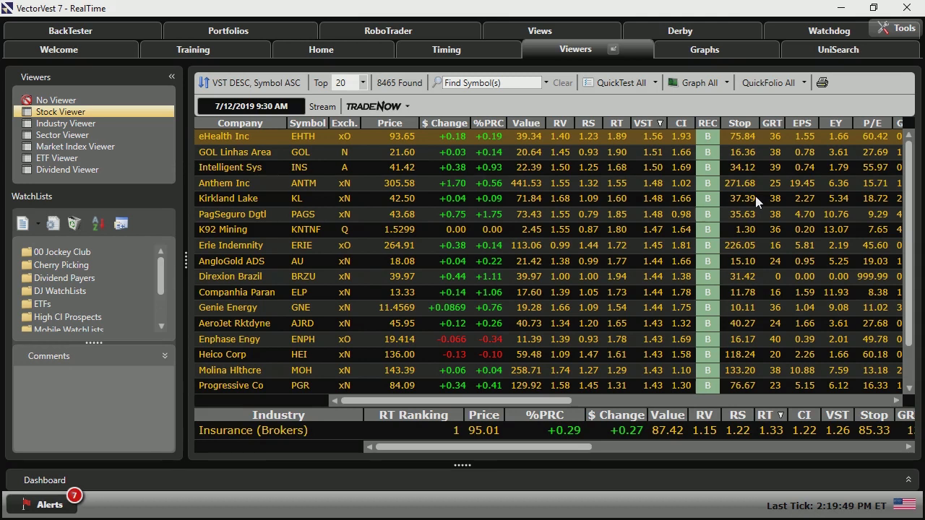
{"action": "mouse_move", "coordinate": [750, 217]}
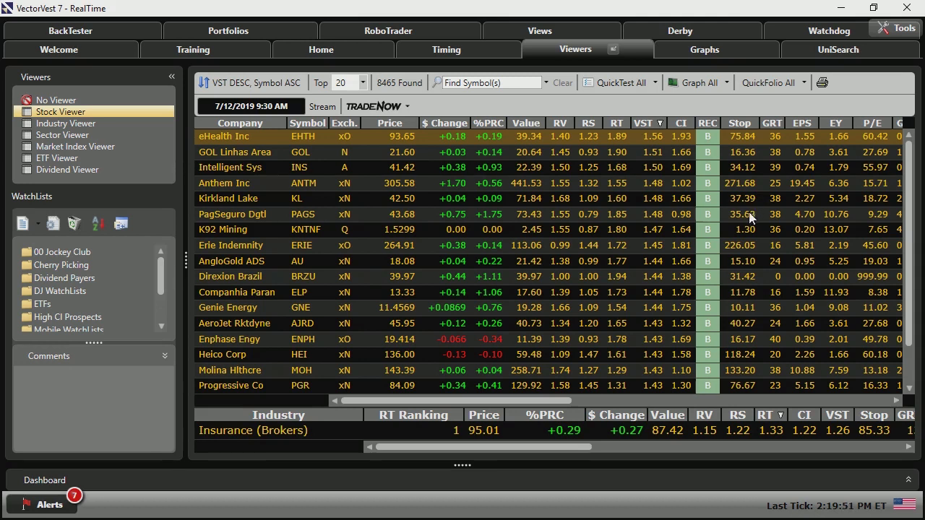
{"action": "mouse_move", "coordinate": [513, 141]}
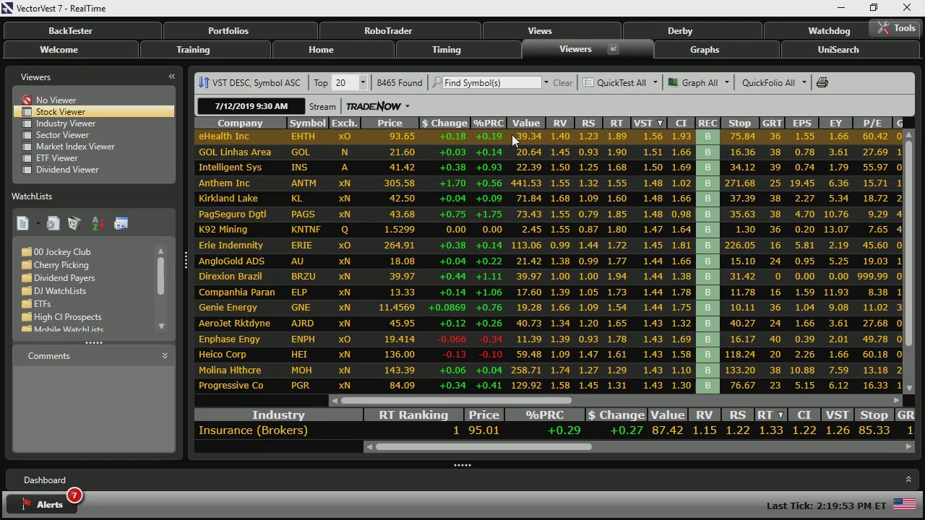
- View the full Stock Analysis report for eHealth Inc (EHTH) from its row menu
{"action": "right_click", "coordinate": [513, 137]}
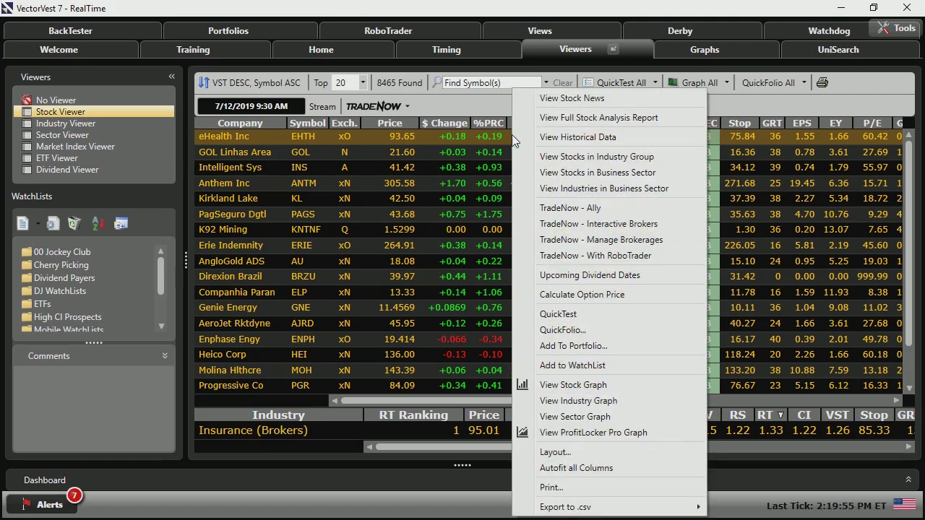
{"action": "mouse_move", "coordinate": [599, 117]}
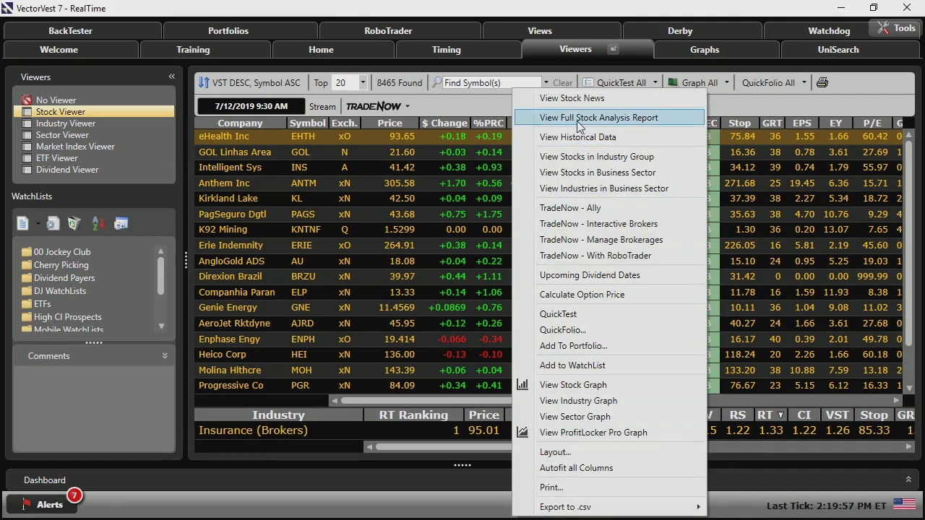
{"action": "mouse_move", "coordinate": [589, 127]}
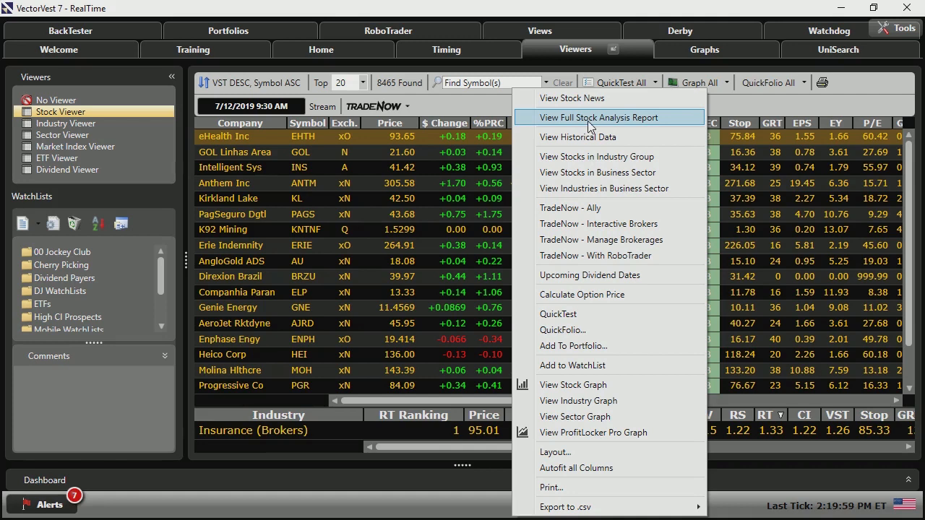
{"action": "left_click", "coordinate": [598, 117]}
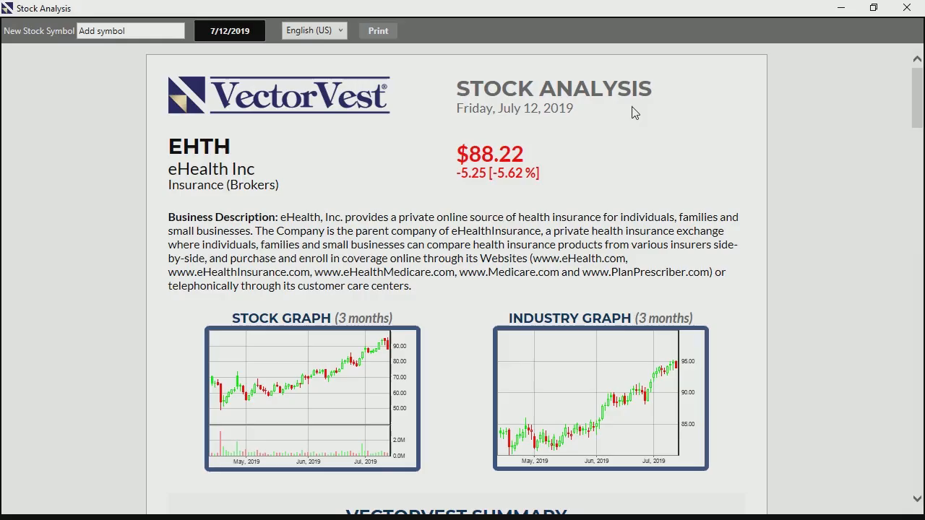
{"action": "mouse_move", "coordinate": [630, 118]}
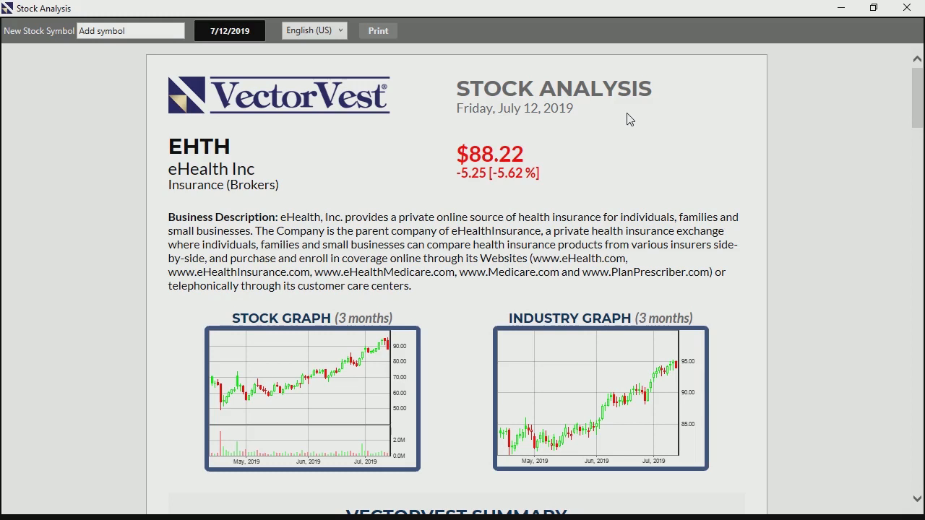
{"action": "mouse_move", "coordinate": [685, 149]}
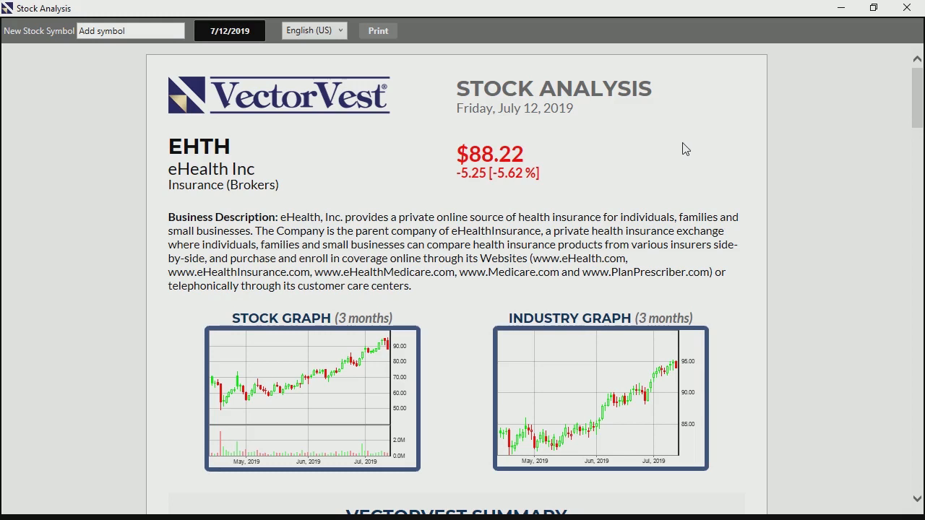
{"action": "mouse_move", "coordinate": [638, 137]}
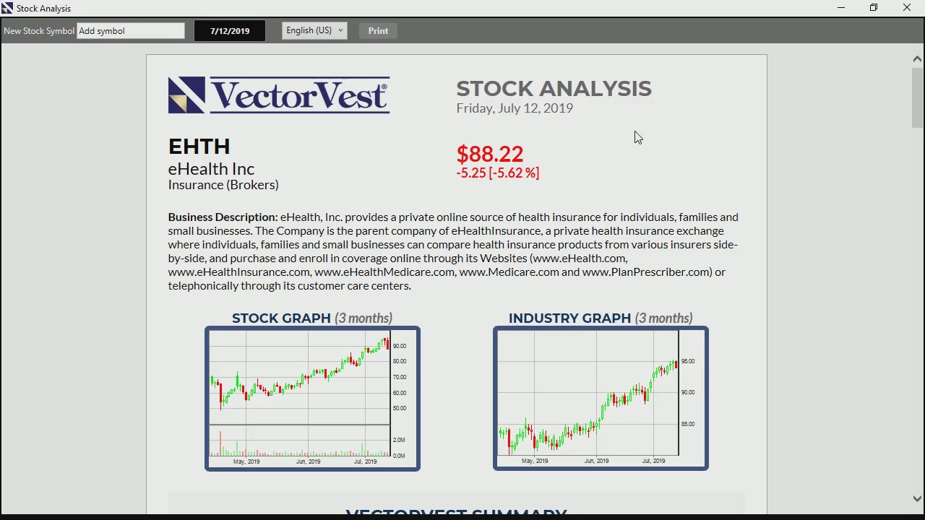
{"action": "mouse_move", "coordinate": [408, 183]}
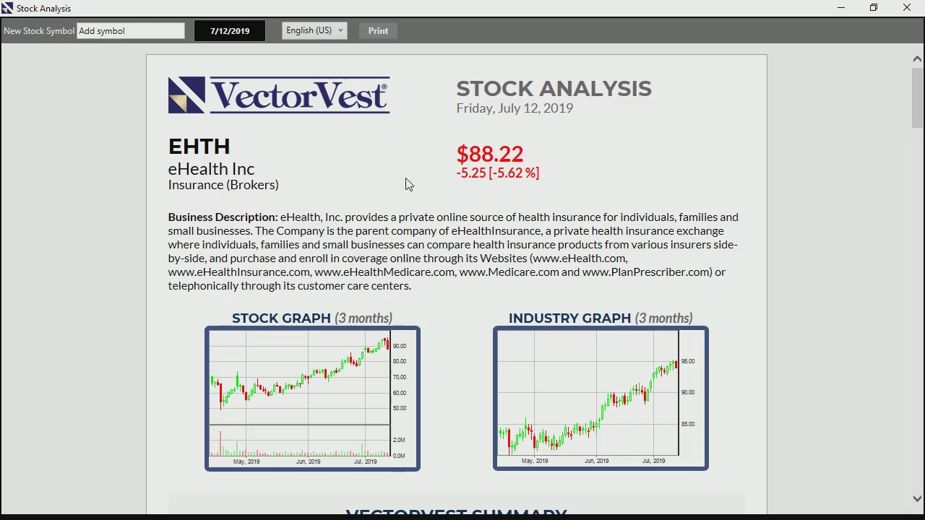
- Scroll the EHTH report down to its Value ($39.34 vs $88.22 price) and Upside Potential sections
{"action": "scroll", "scroll_direction": "down", "scroll_amount": 3}
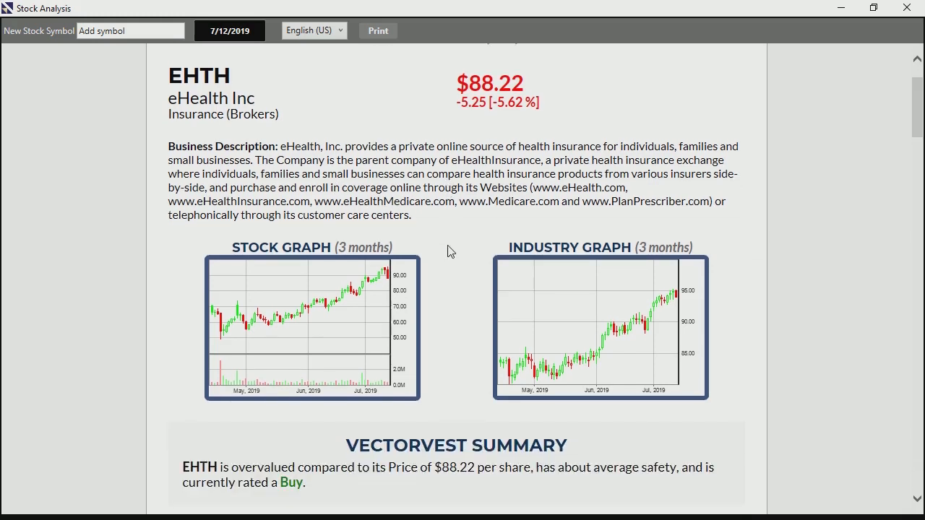
{"action": "scroll", "scroll_direction": "down", "scroll_amount": 3}
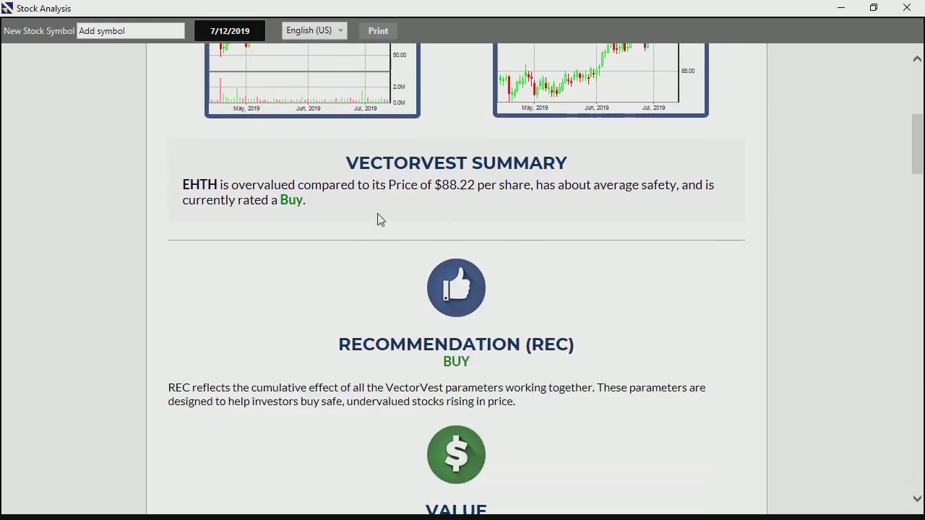
{"action": "scroll", "scroll_direction": "down", "scroll_amount": 3}
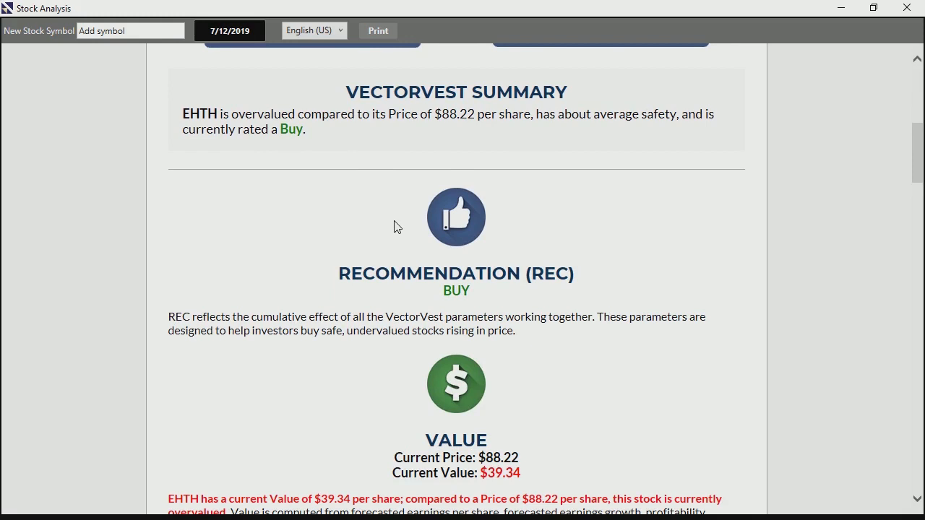
{"action": "mouse_move", "coordinate": [416, 253]}
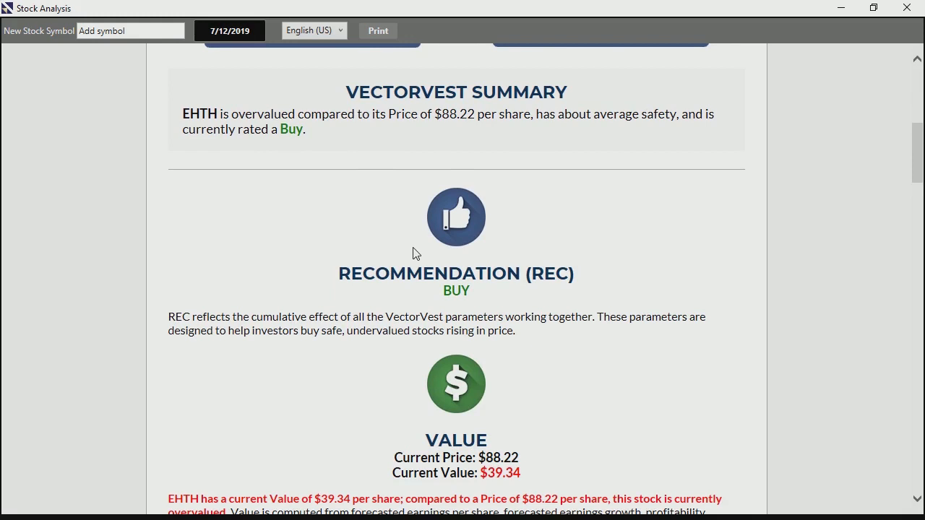
{"action": "mouse_move", "coordinate": [430, 262]}
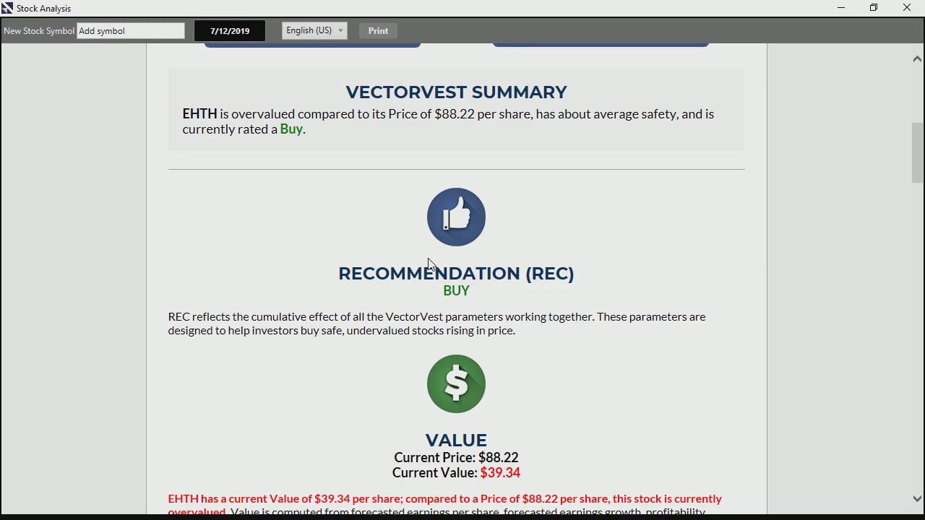
{"action": "scroll", "scroll_direction": "down", "scroll_amount": 3}
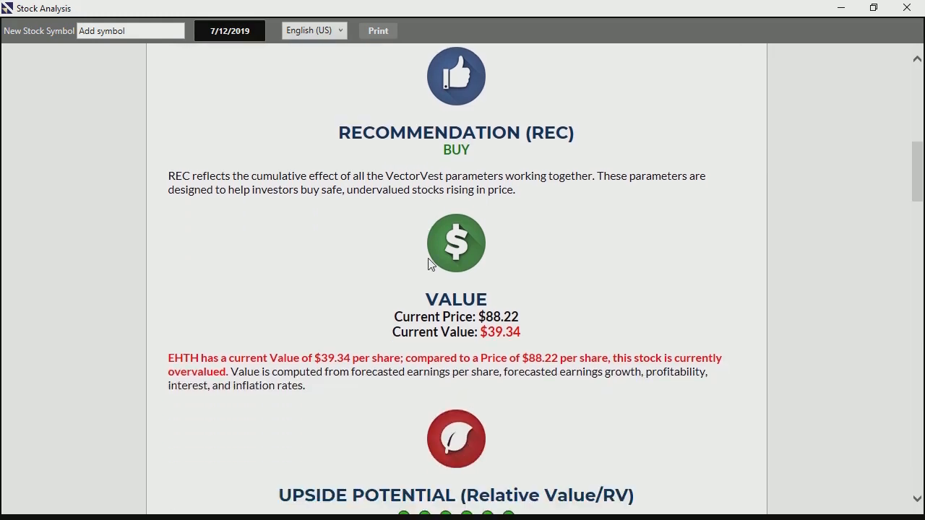
{"action": "scroll", "scroll_direction": "down", "scroll_amount": 3}
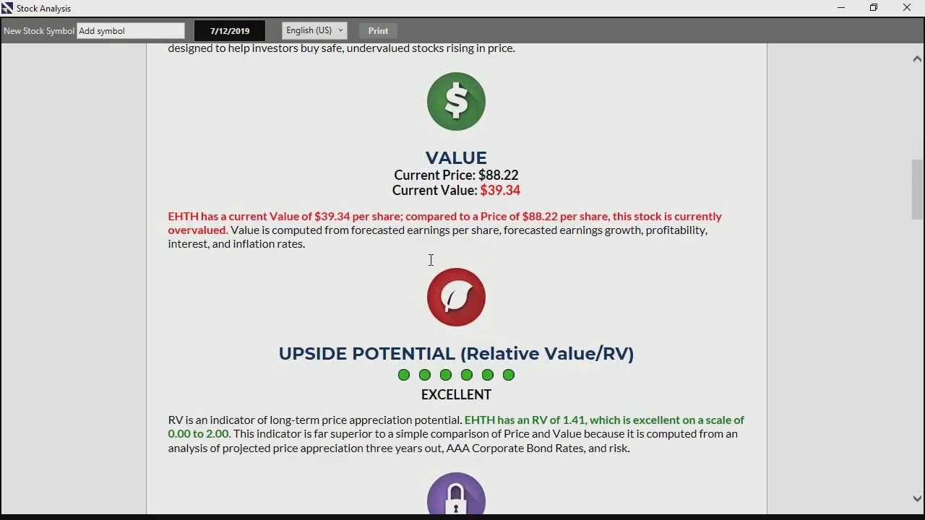
{"action": "mouse_move", "coordinate": [435, 266]}
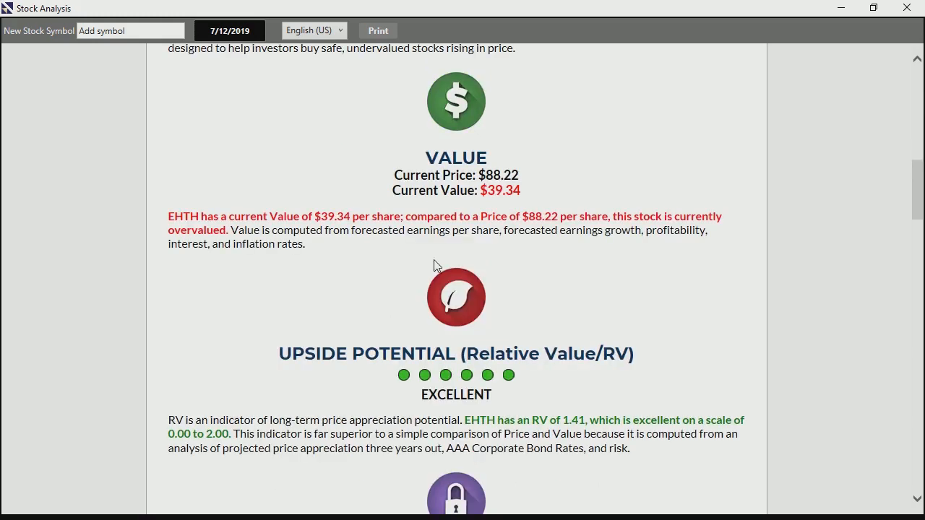
{"action": "mouse_move", "coordinate": [498, 297]}
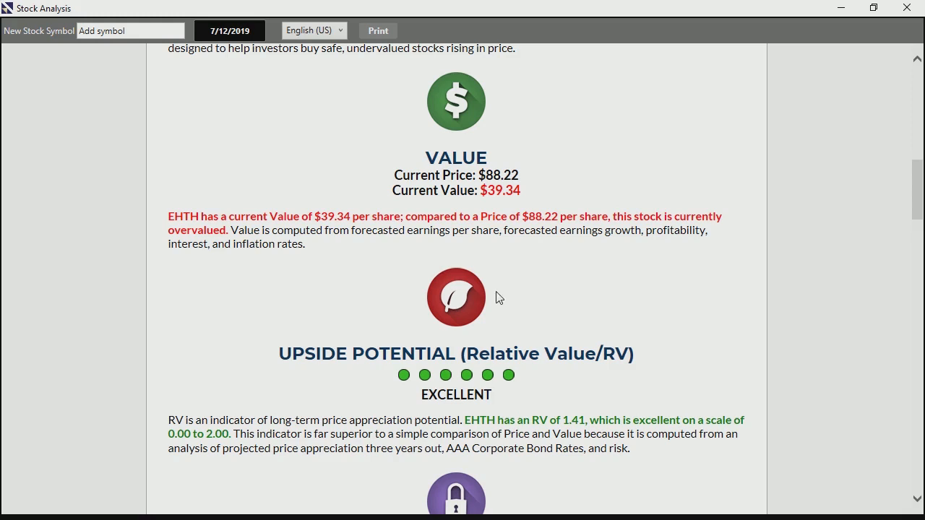
{"action": "mouse_move", "coordinate": [444, 339]}
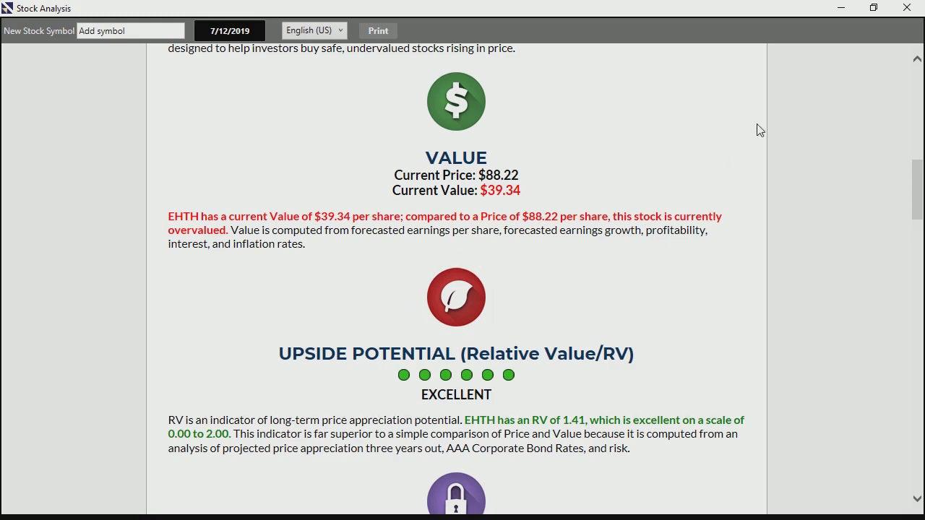
{"action": "mouse_move", "coordinate": [906, 10]}
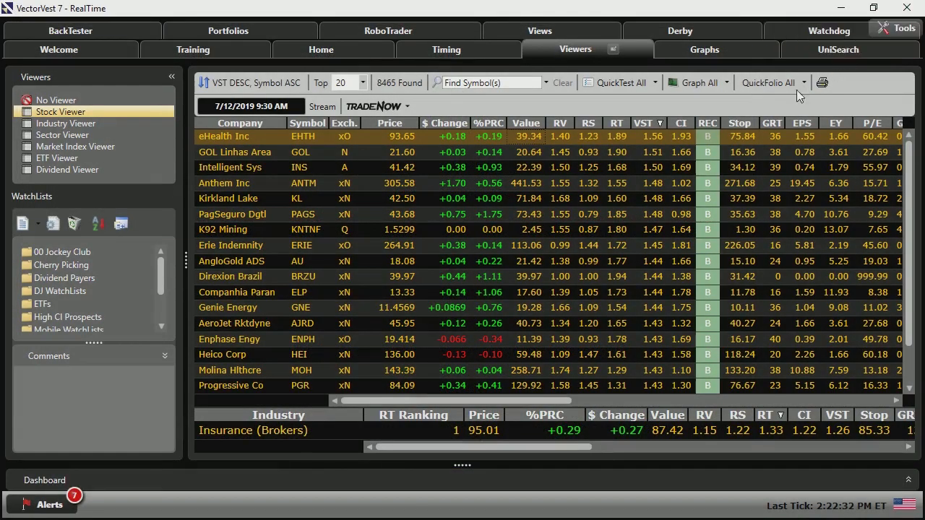
{"action": "mouse_move", "coordinate": [659, 148]}
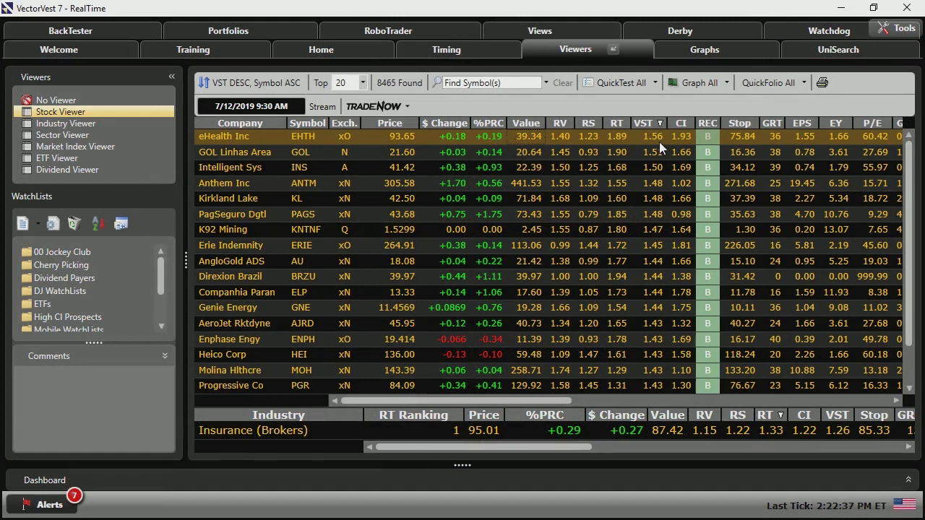
{"action": "mouse_move", "coordinate": [654, 148]}
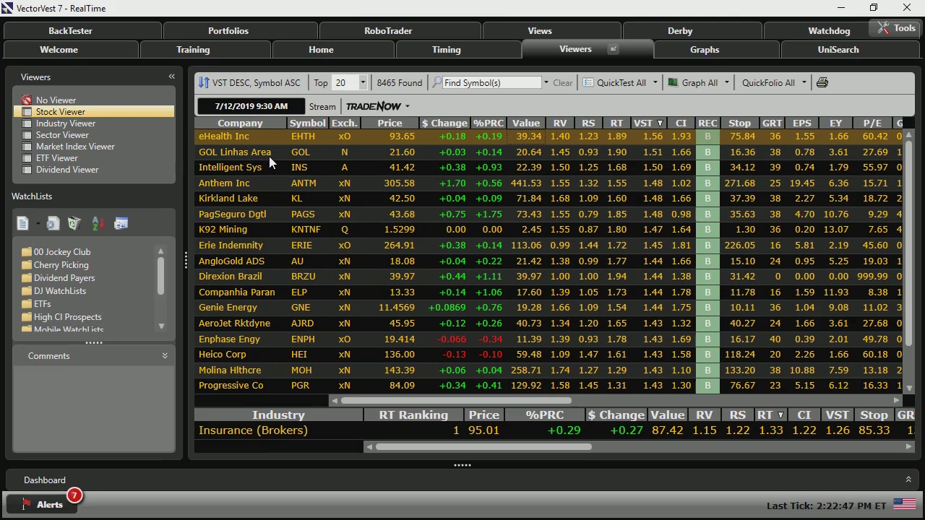
{"action": "mouse_move", "coordinate": [441, 157]}
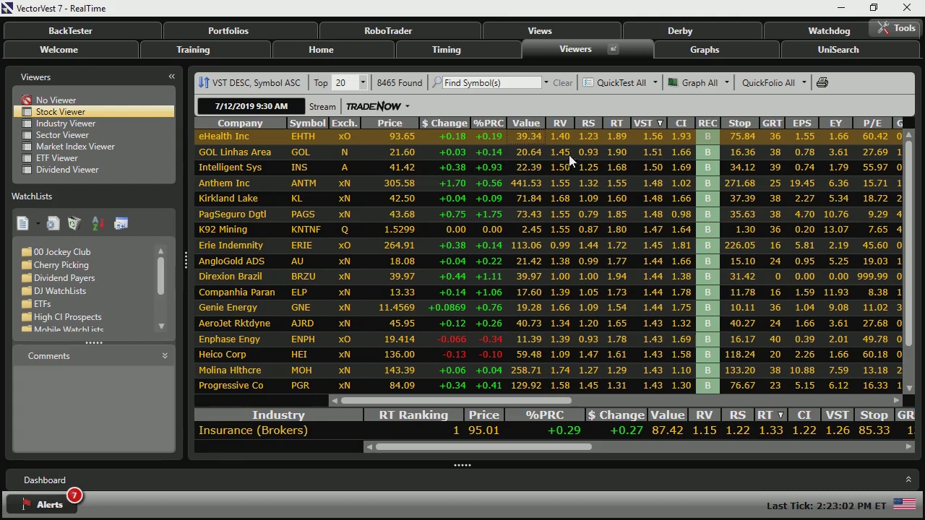
{"action": "mouse_move", "coordinate": [596, 151]}
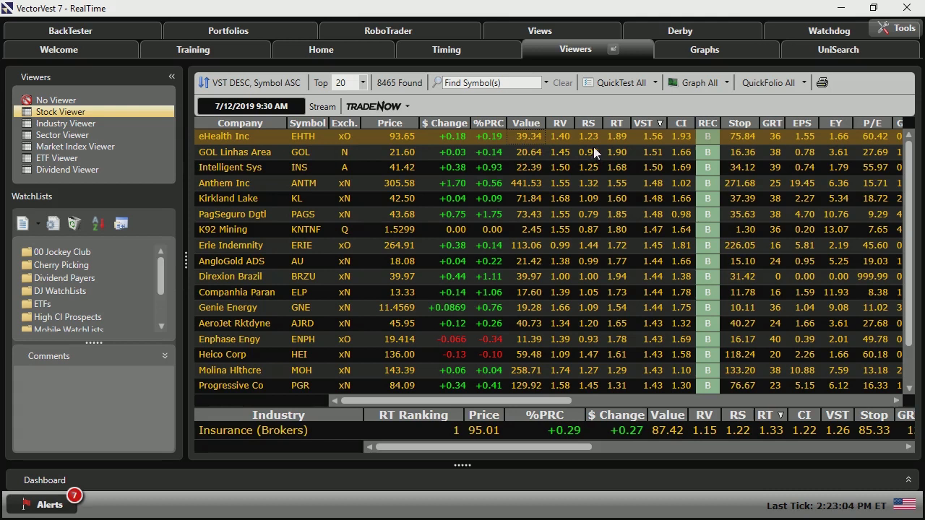
{"action": "mouse_move", "coordinate": [625, 157]}
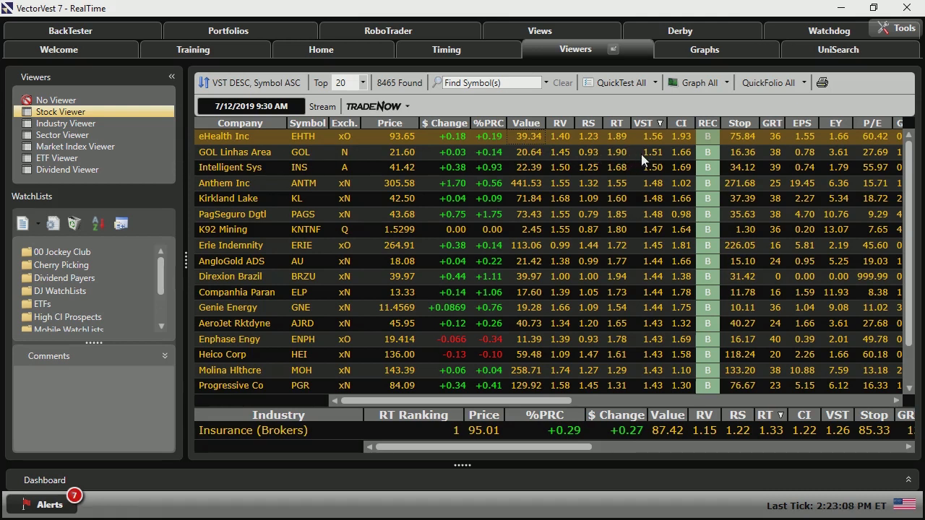
{"action": "mouse_move", "coordinate": [712, 151]}
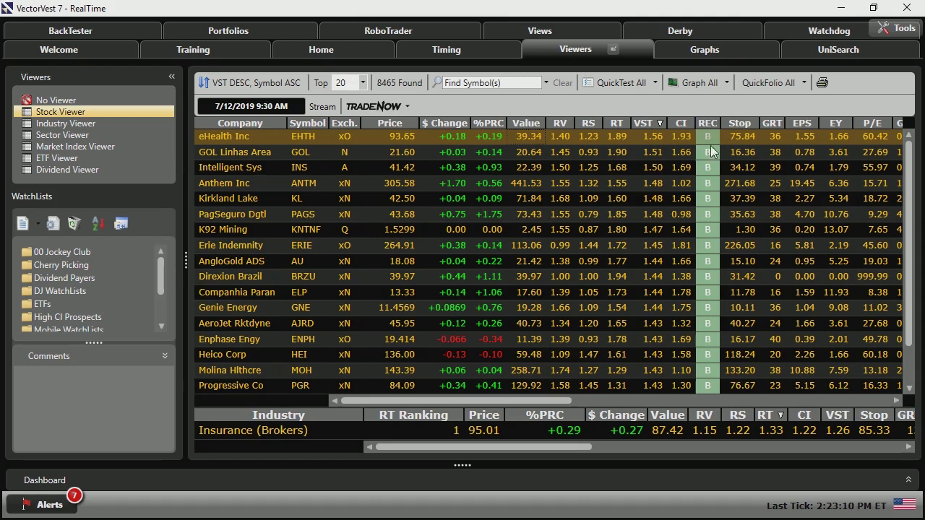
{"action": "mouse_move", "coordinate": [715, 154]}
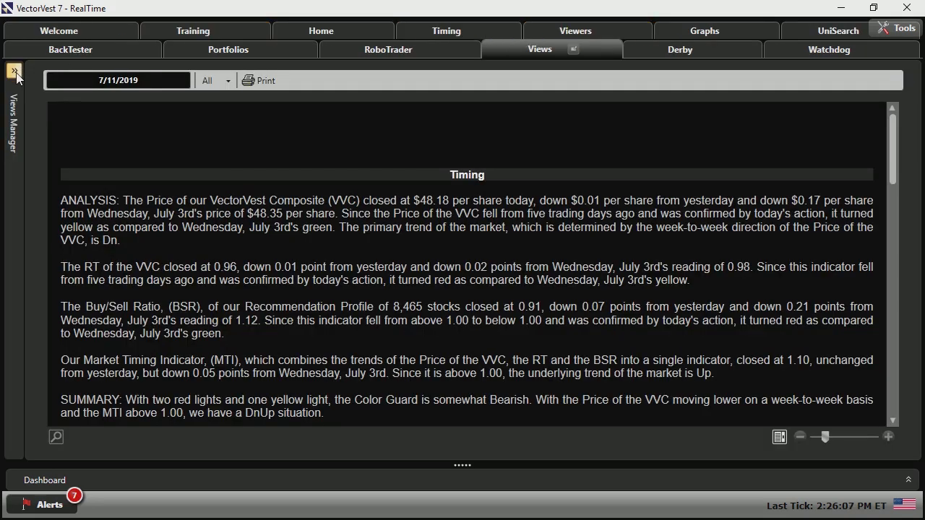
- Reach the Strategic Investment Matrix report through Views Manager > Special Reports
{"action": "left_click", "coordinate": [14, 71]}
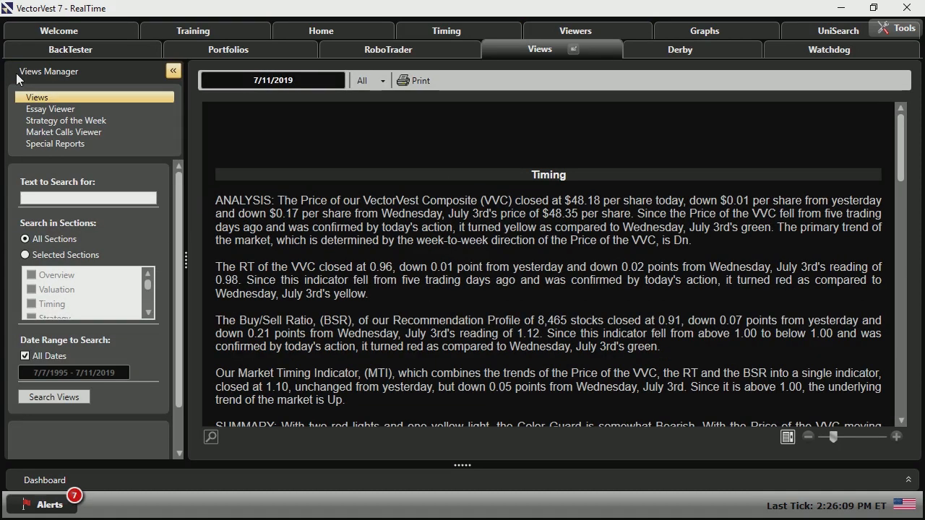
{"action": "left_click", "coordinate": [55, 143]}
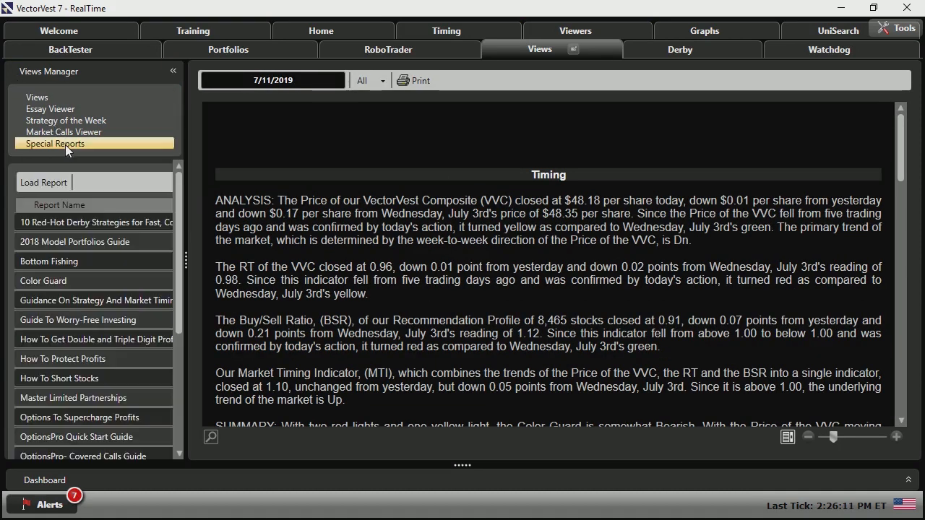
{"action": "mouse_move", "coordinate": [146, 187]}
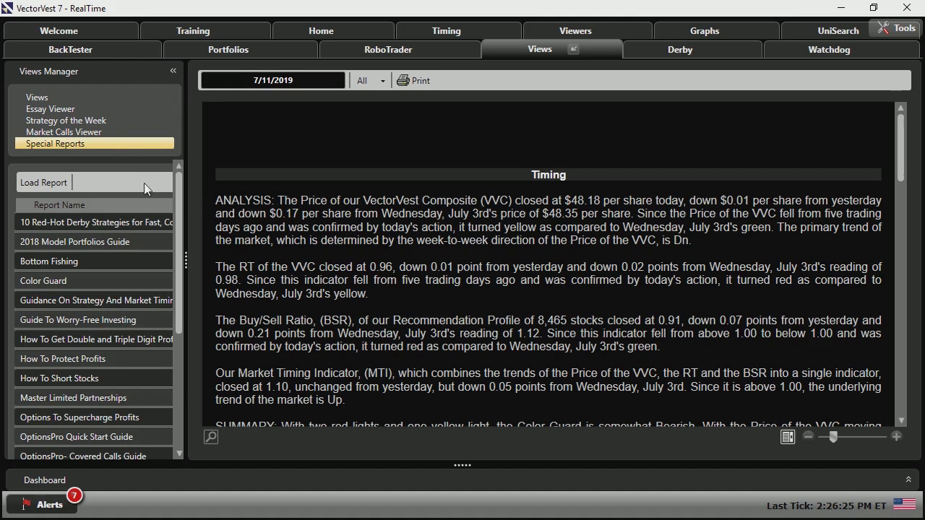
{"action": "scroll", "scroll_direction": "down", "scroll_amount": 3}
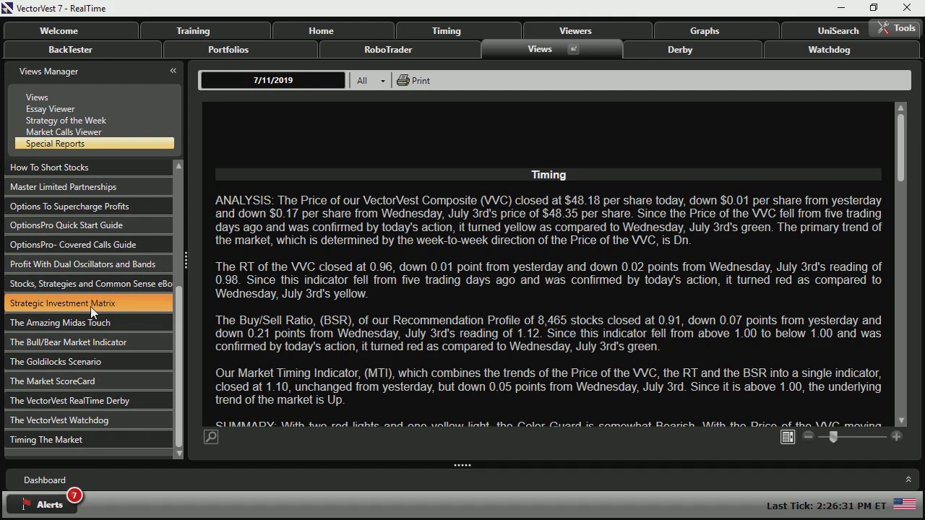
{"action": "left_click", "coordinate": [61, 302]}
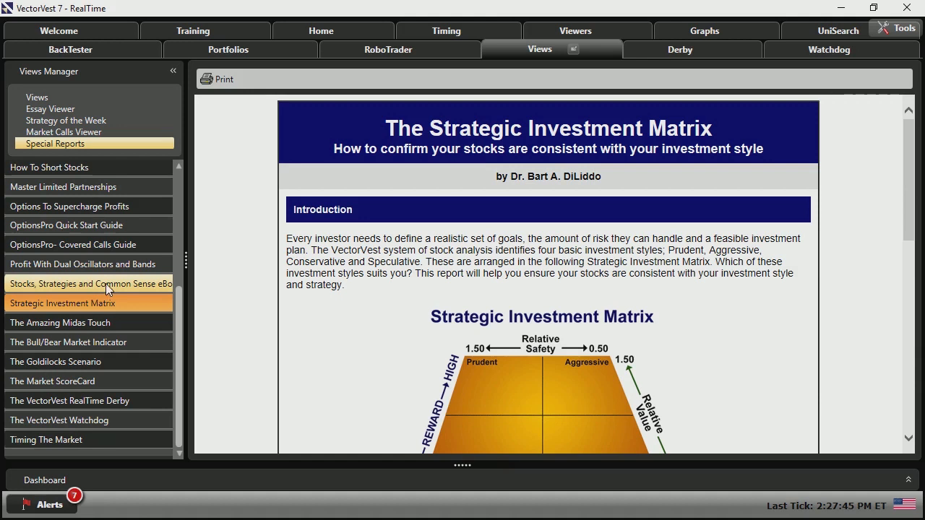
{"action": "scroll", "scroll_direction": "down", "scroll_amount": 3}
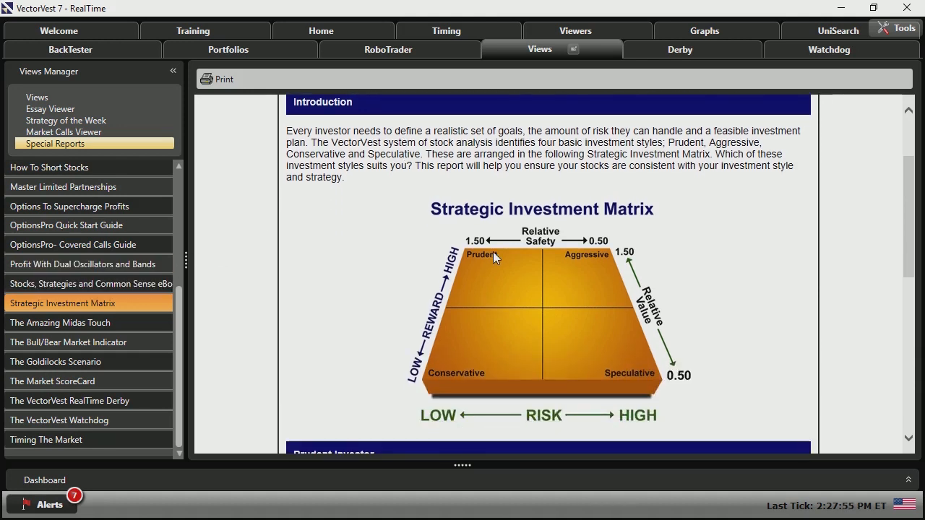
{"action": "mouse_move", "coordinate": [613, 315]}
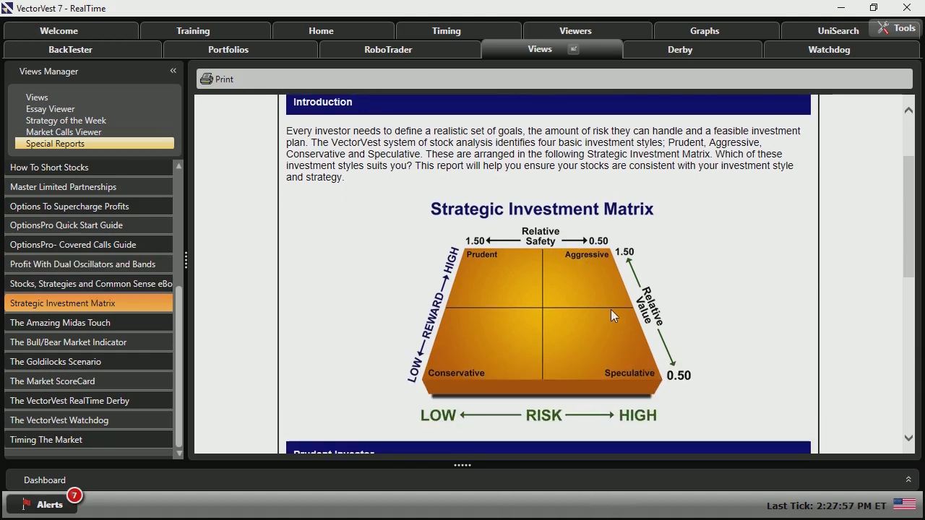
{"action": "mouse_move", "coordinate": [523, 268]}
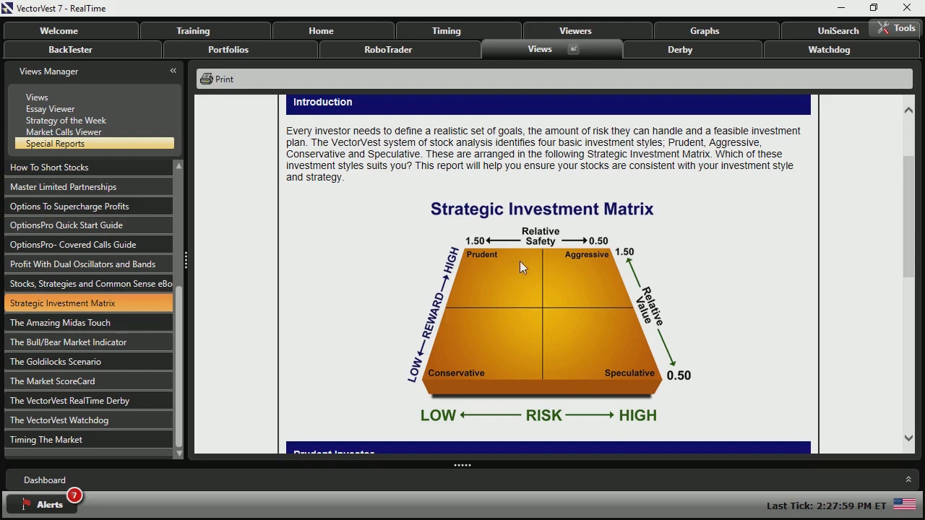
{"action": "mouse_move", "coordinate": [493, 376]}
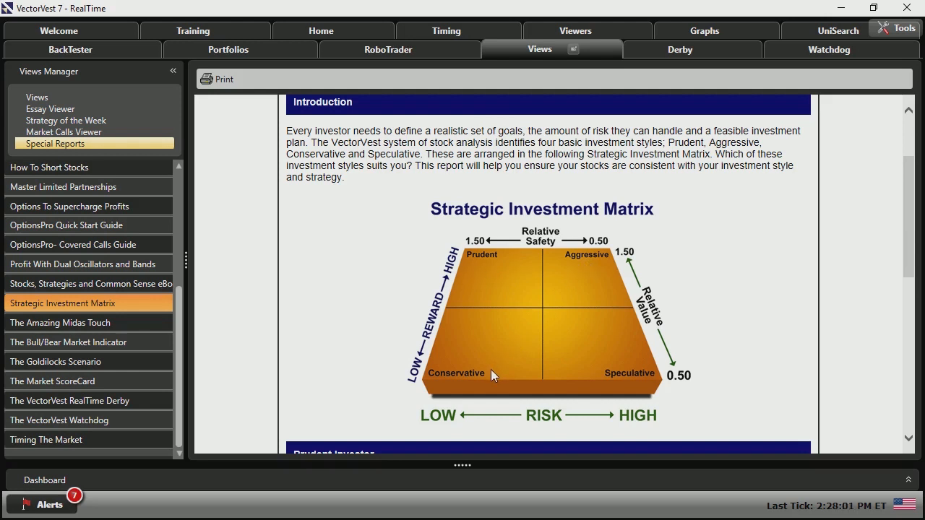
{"action": "mouse_move", "coordinate": [611, 373]}
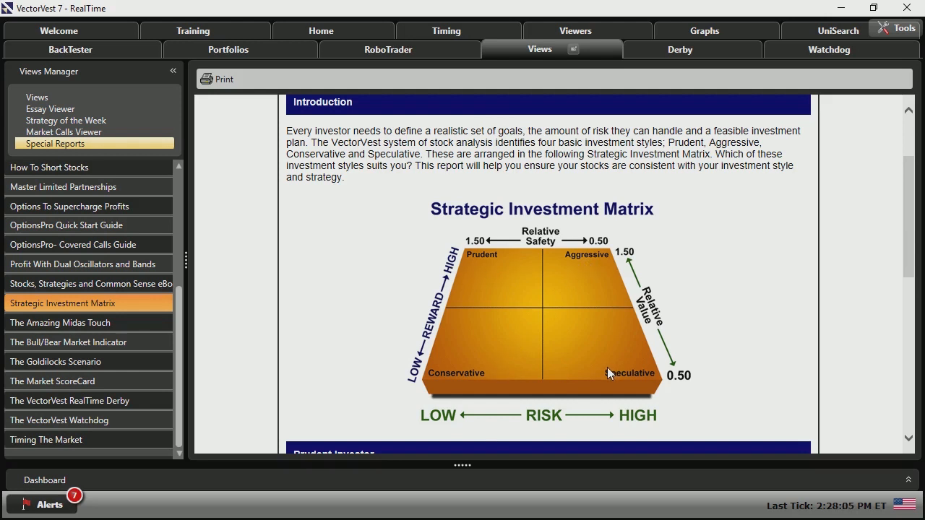
{"action": "mouse_move", "coordinate": [479, 269]}
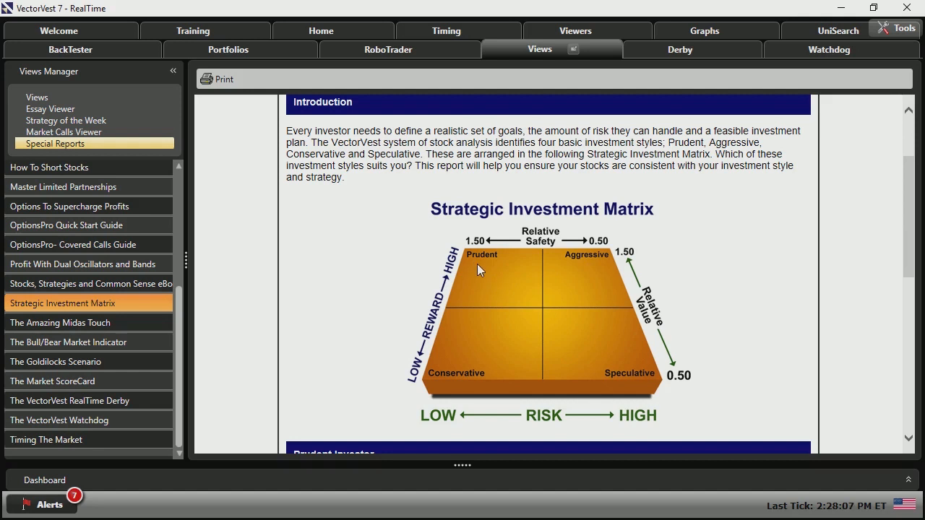
{"action": "mouse_move", "coordinate": [482, 283]}
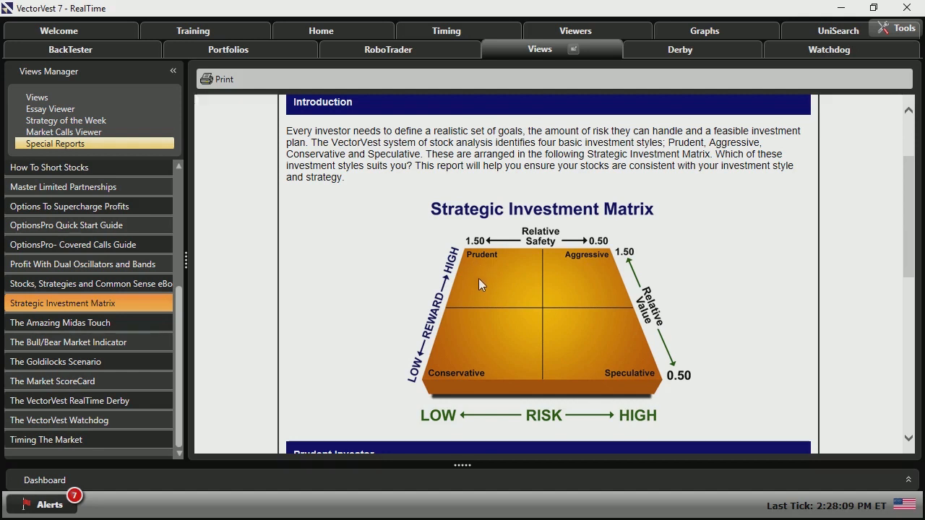
{"action": "mouse_move", "coordinate": [459, 273]}
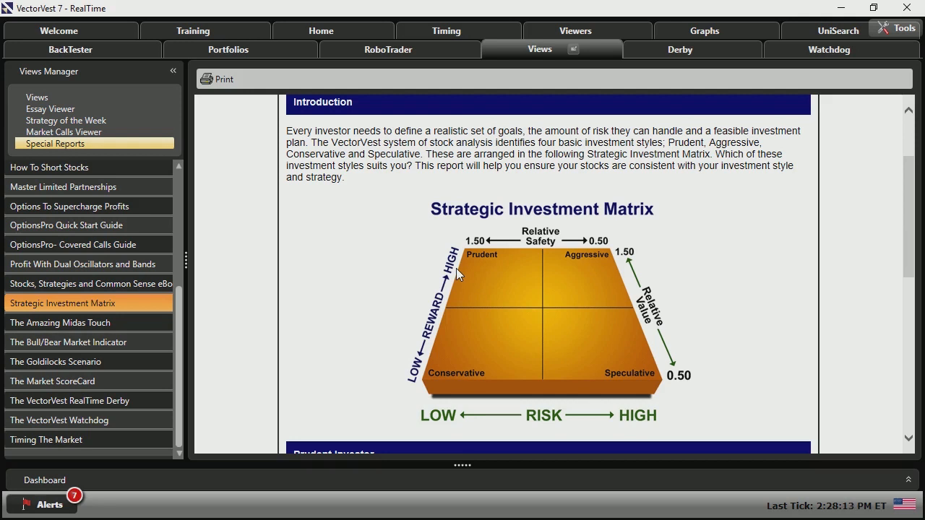
{"action": "mouse_move", "coordinate": [515, 199]}
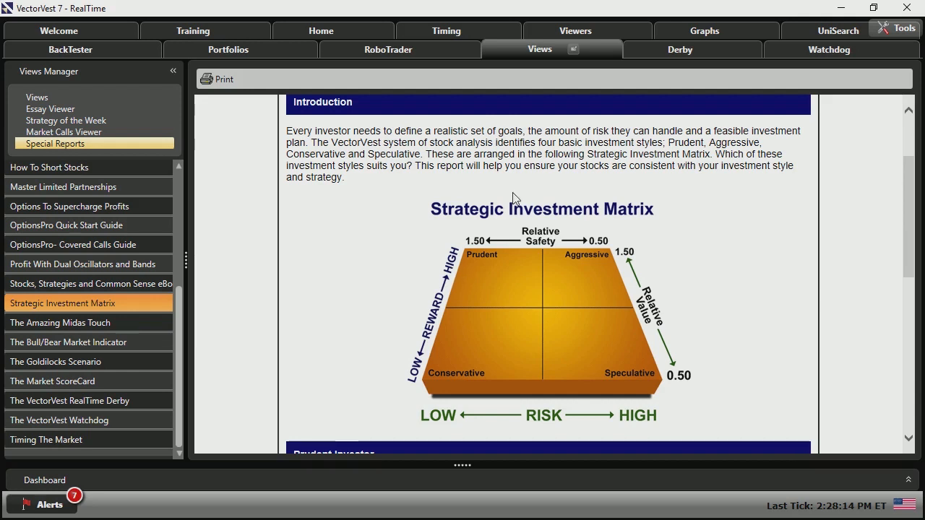
{"action": "mouse_move", "coordinate": [469, 266]}
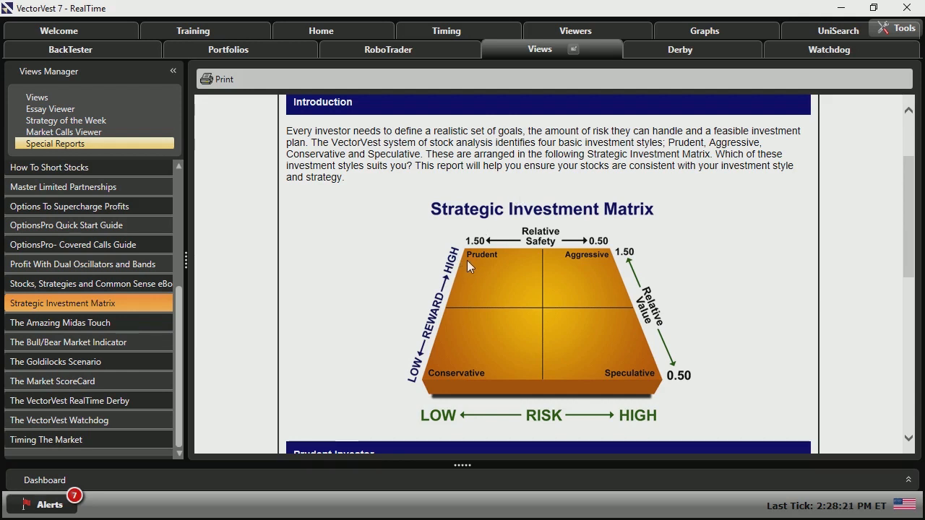
{"action": "mouse_move", "coordinate": [544, 250]}
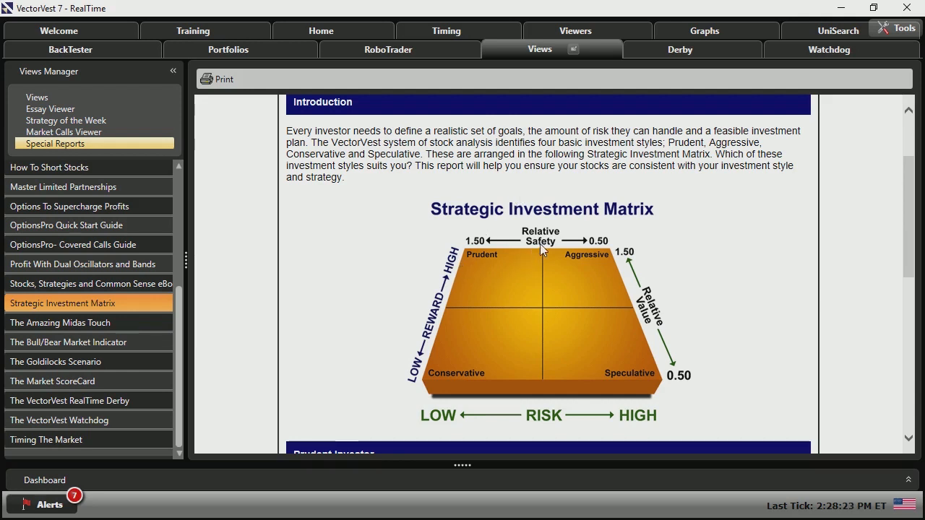
{"action": "mouse_move", "coordinate": [618, 269]}
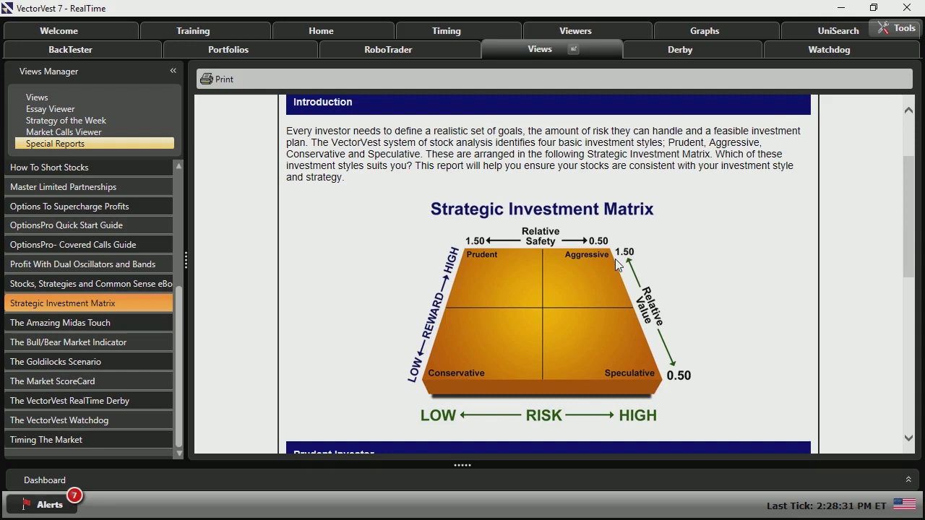
{"action": "mouse_move", "coordinate": [575, 269]}
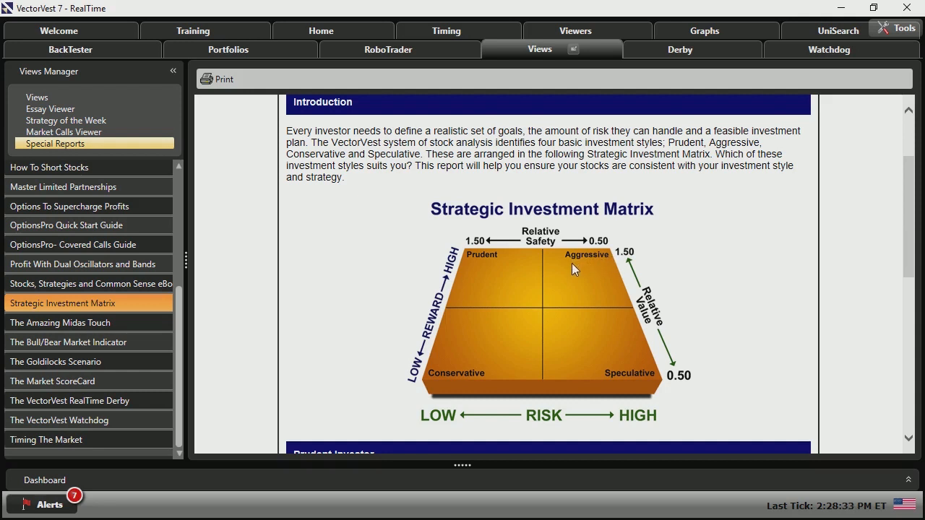
{"action": "mouse_move", "coordinate": [591, 267]}
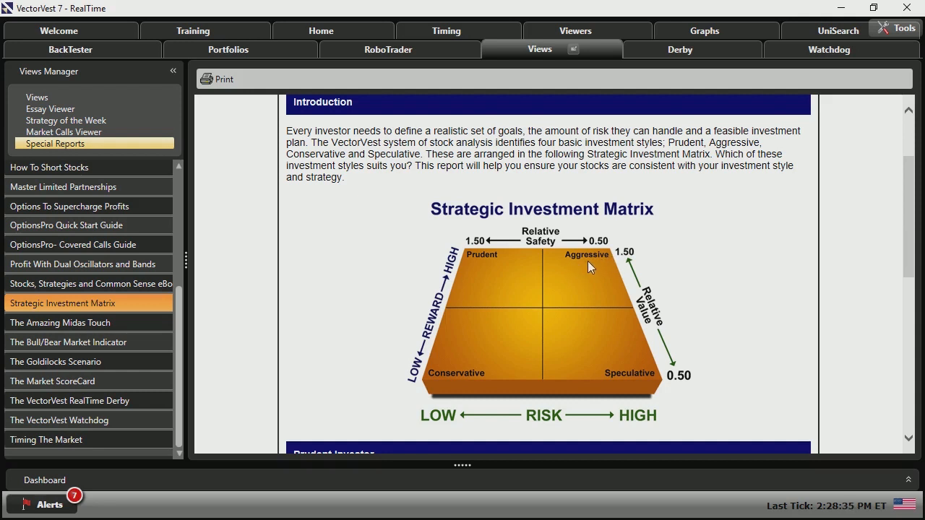
{"action": "mouse_move", "coordinate": [602, 255]}
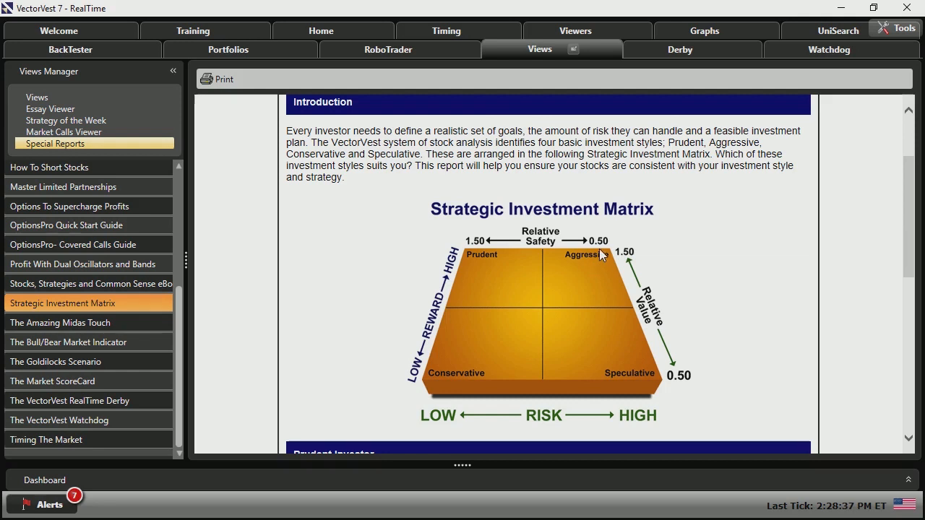
{"action": "mouse_move", "coordinate": [570, 264]}
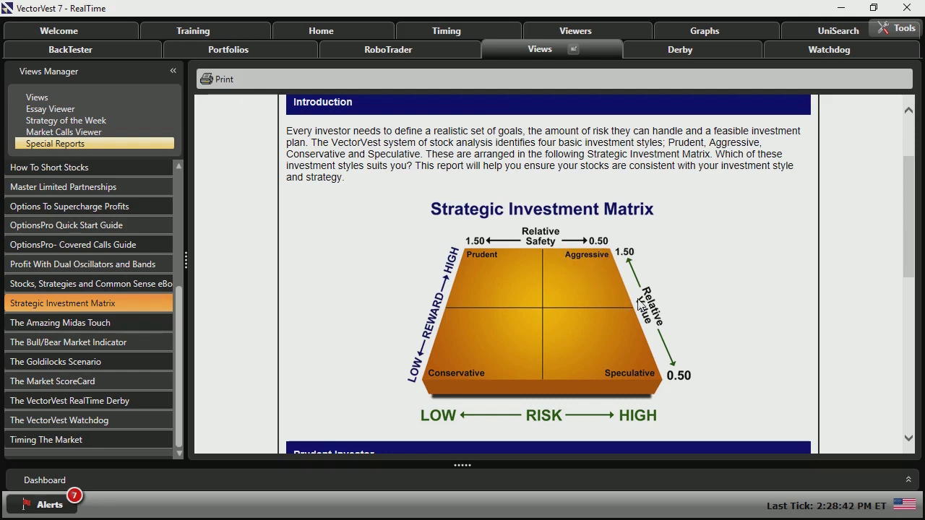
{"action": "mouse_move", "coordinate": [574, 277]}
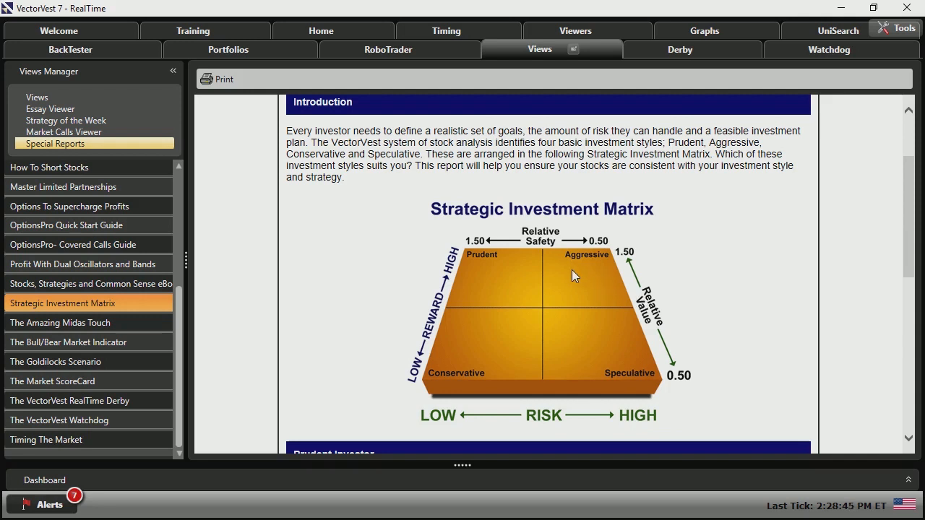
{"action": "mouse_move", "coordinate": [582, 277]}
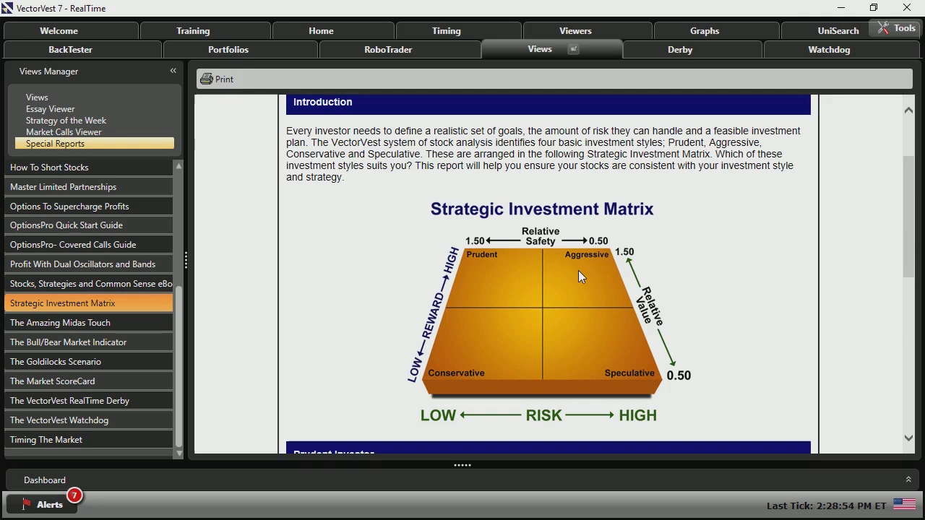
{"action": "mouse_move", "coordinate": [591, 274]}
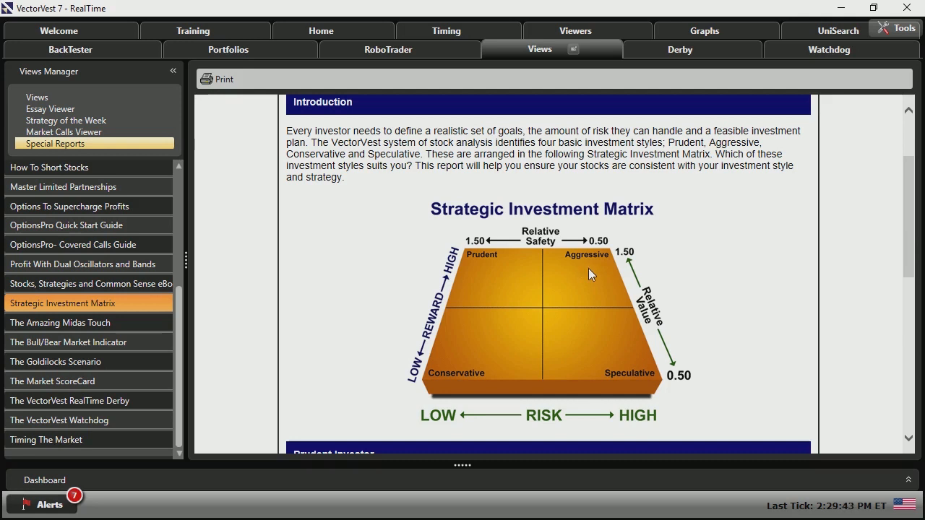
{"action": "mouse_move", "coordinate": [583, 277]}
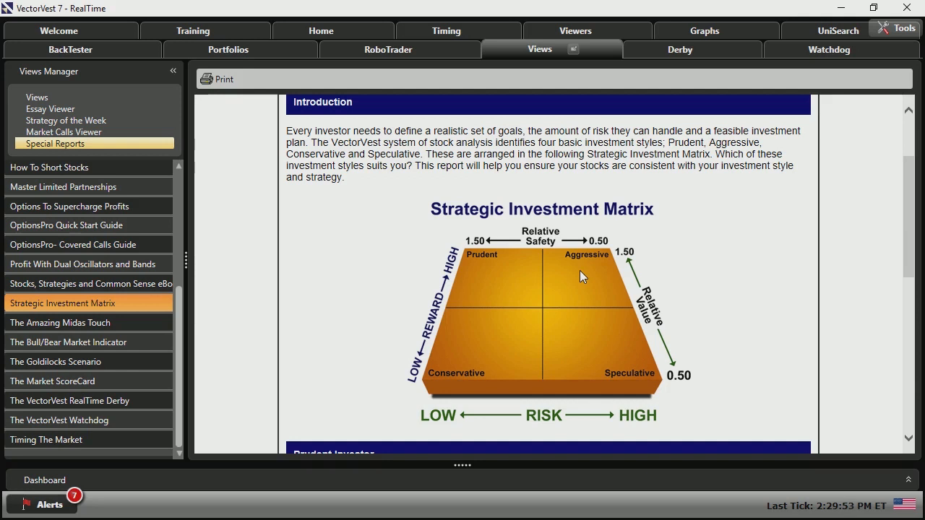
{"action": "mouse_move", "coordinate": [596, 283]}
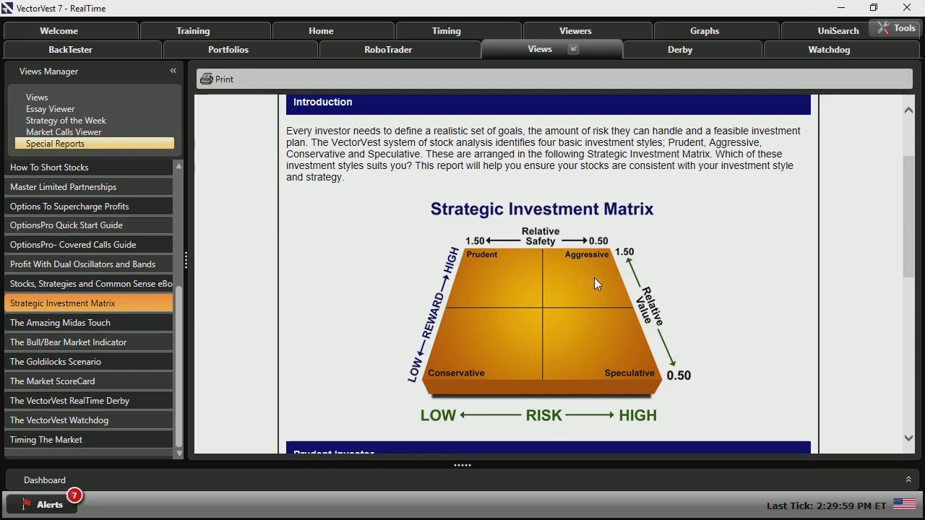
{"action": "mouse_move", "coordinate": [536, 344]}
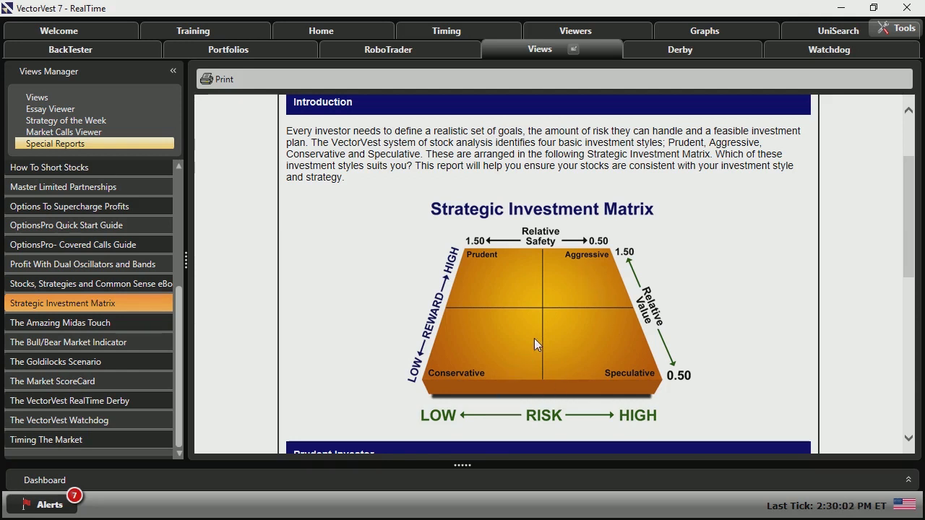
{"action": "mouse_move", "coordinate": [614, 302]}
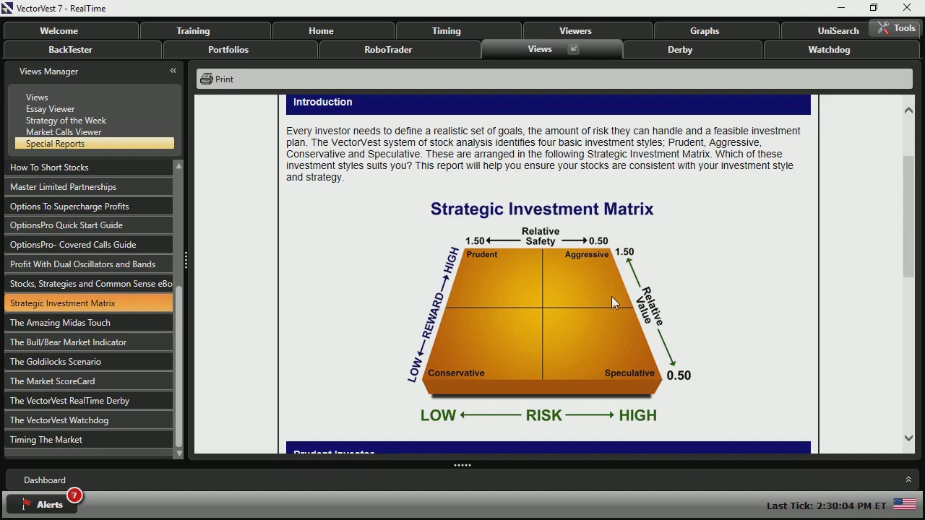
{"action": "mouse_move", "coordinate": [498, 354]}
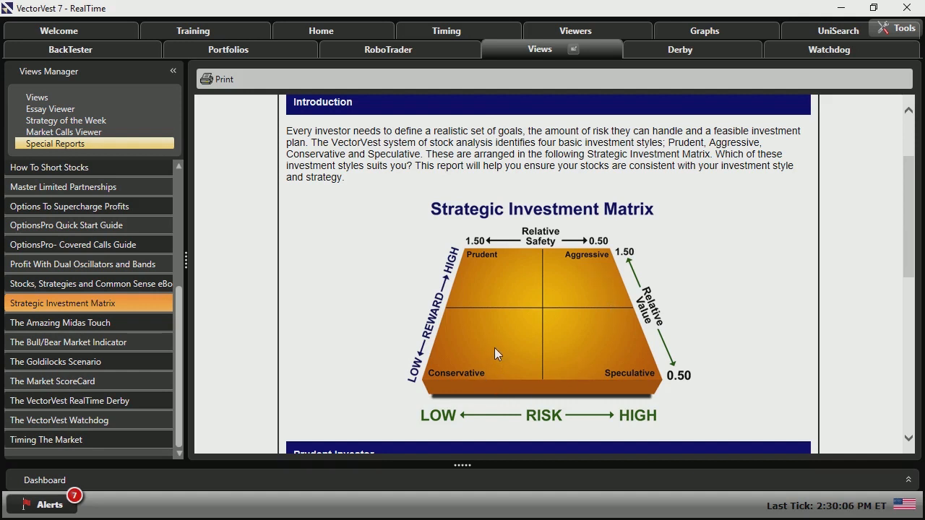
{"action": "mouse_move", "coordinate": [462, 396]}
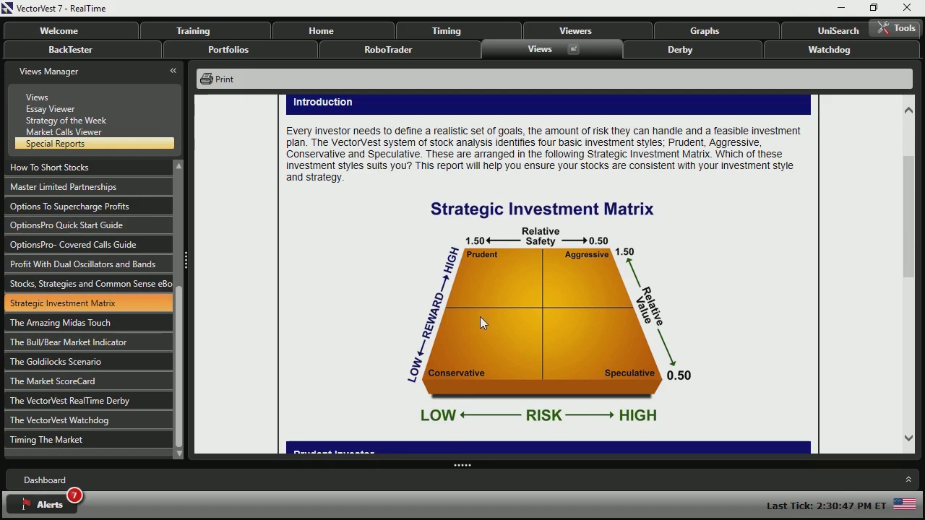
{"action": "mouse_move", "coordinate": [657, 305]}
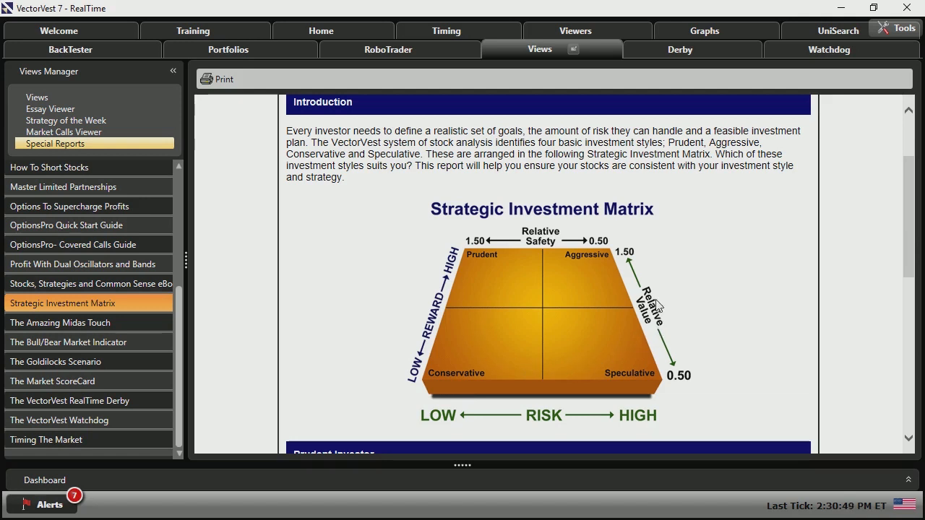
{"action": "mouse_move", "coordinate": [640, 300]}
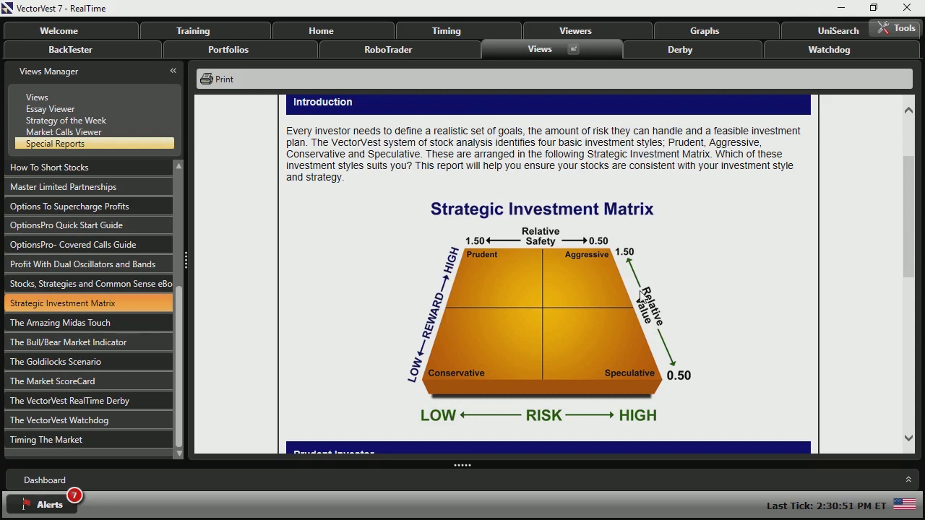
{"action": "mouse_move", "coordinate": [508, 280]}
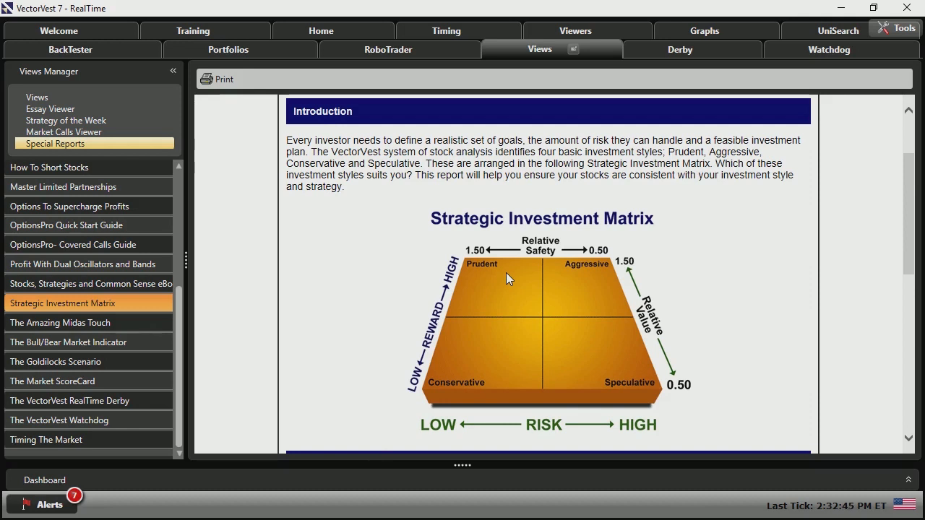
{"action": "mouse_move", "coordinate": [623, 345]}
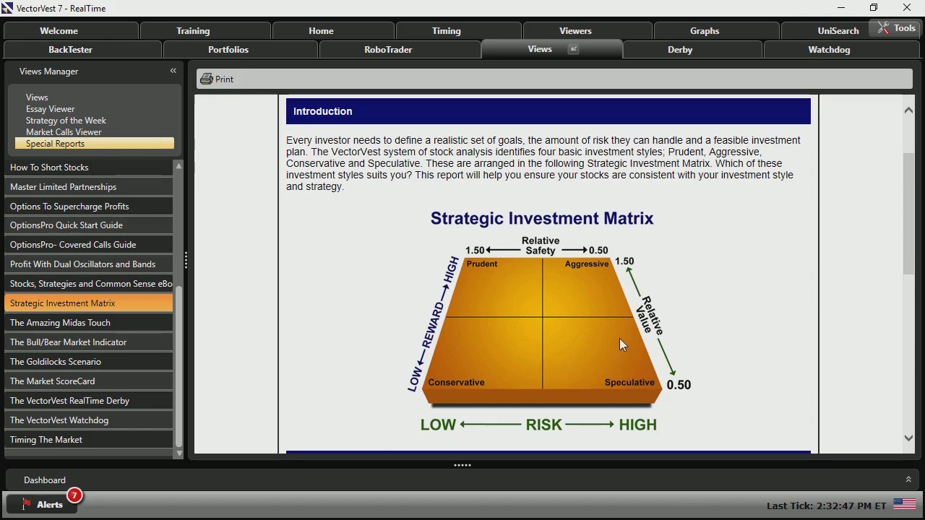
{"action": "mouse_move", "coordinate": [495, 348]}
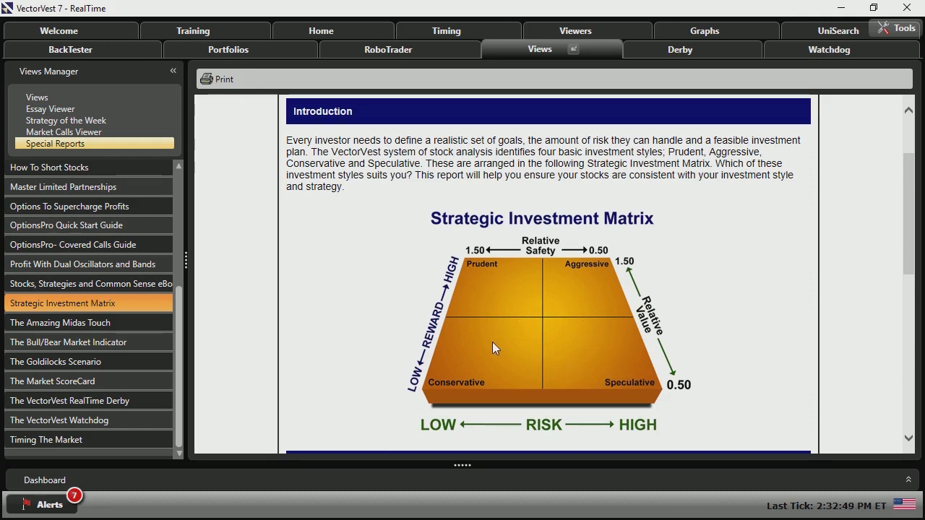
{"action": "mouse_move", "coordinate": [609, 352]}
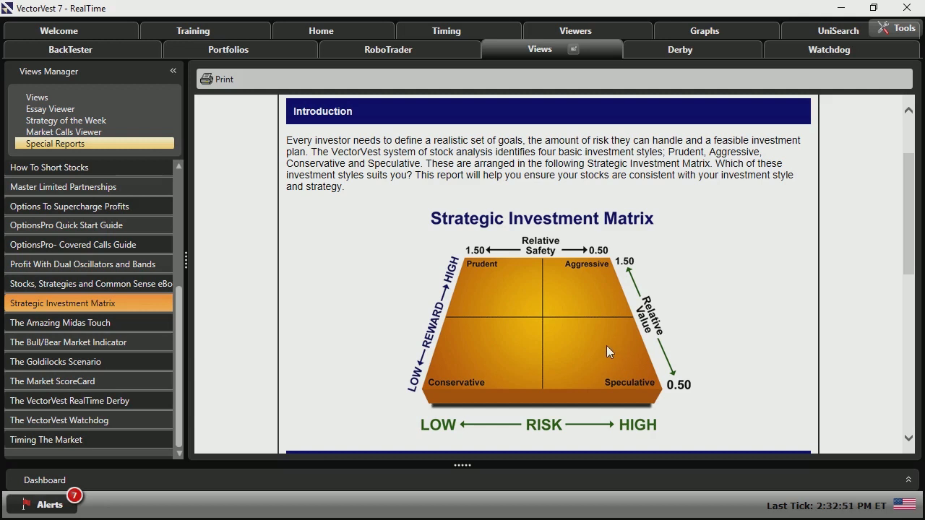
{"action": "mouse_move", "coordinate": [631, 353]}
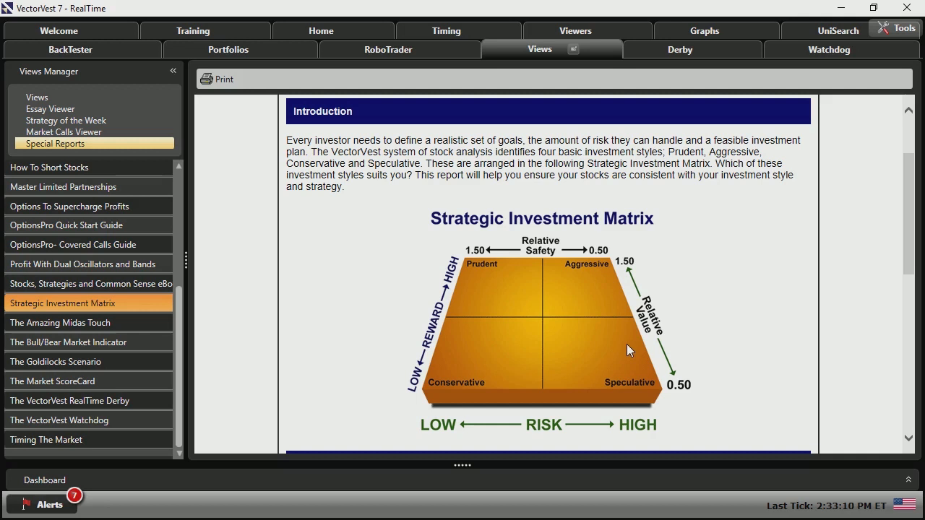
{"action": "mouse_move", "coordinate": [571, 374]}
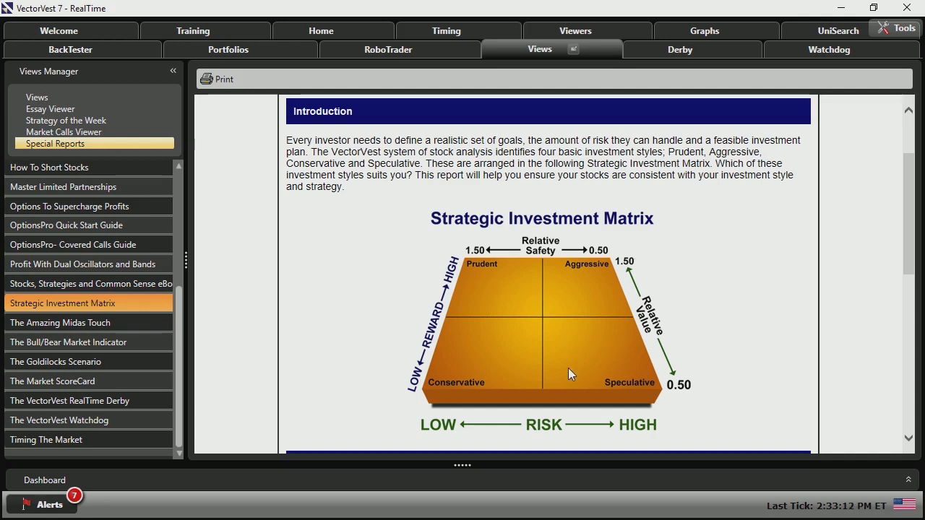
{"action": "mouse_move", "coordinate": [591, 367]}
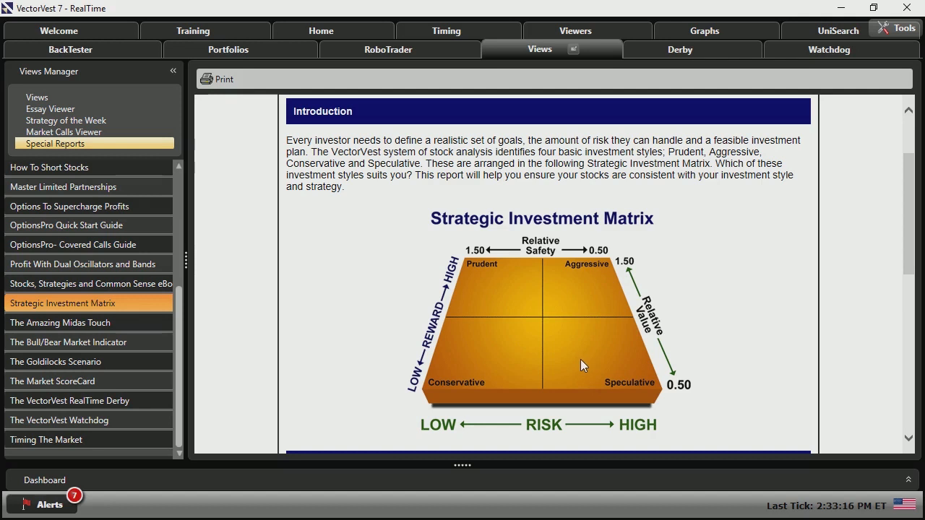
{"action": "mouse_move", "coordinate": [577, 369]}
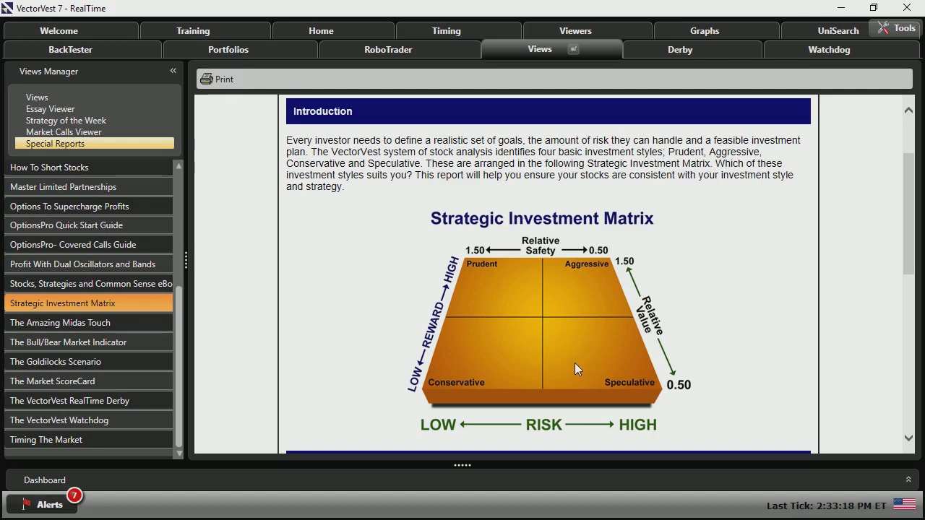
{"action": "mouse_move", "coordinate": [627, 369]}
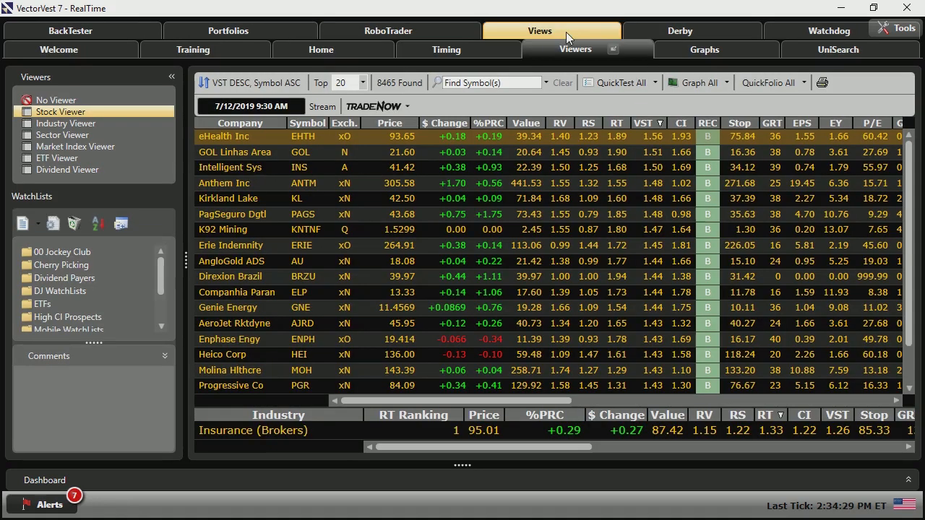
{"action": "mouse_move", "coordinate": [565, 43]}
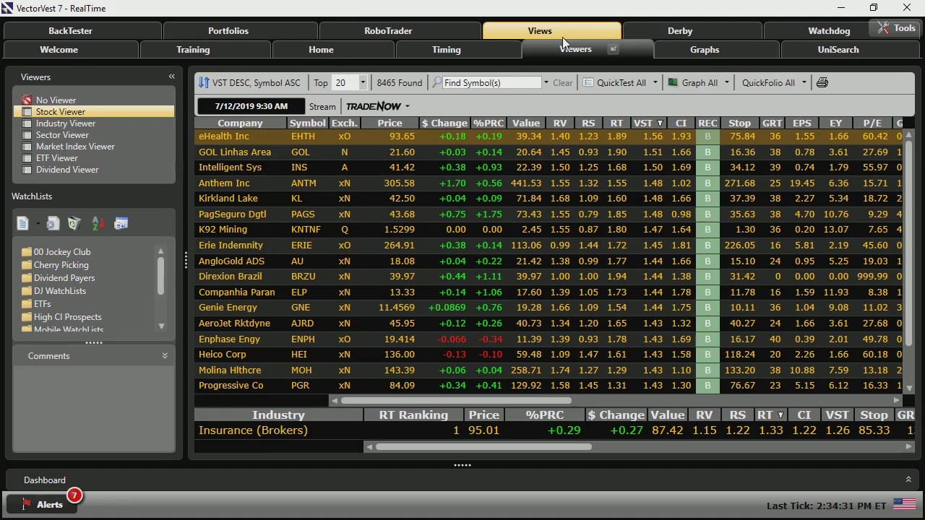
- Add a new empty watchlist named 'How to get rich with VectorVest'
{"action": "left_click", "coordinate": [56, 99]}
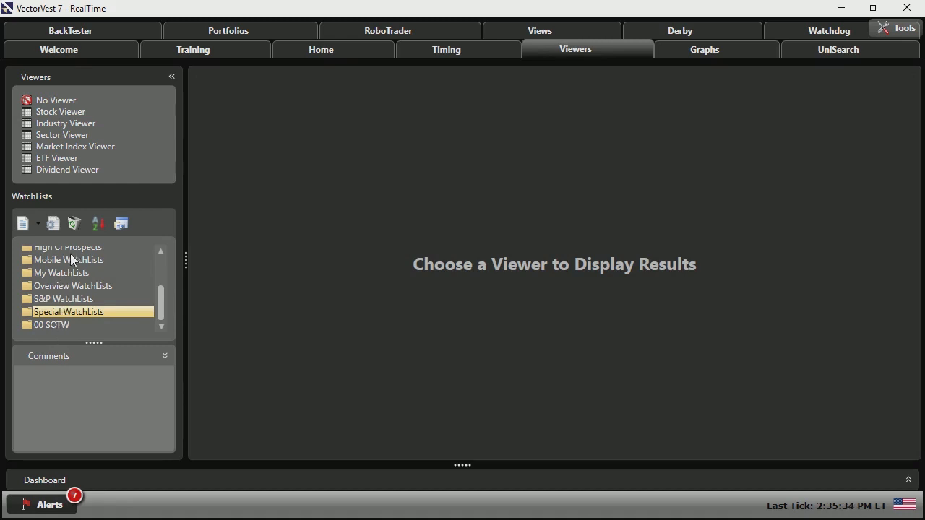
{"action": "mouse_move", "coordinate": [59, 333]}
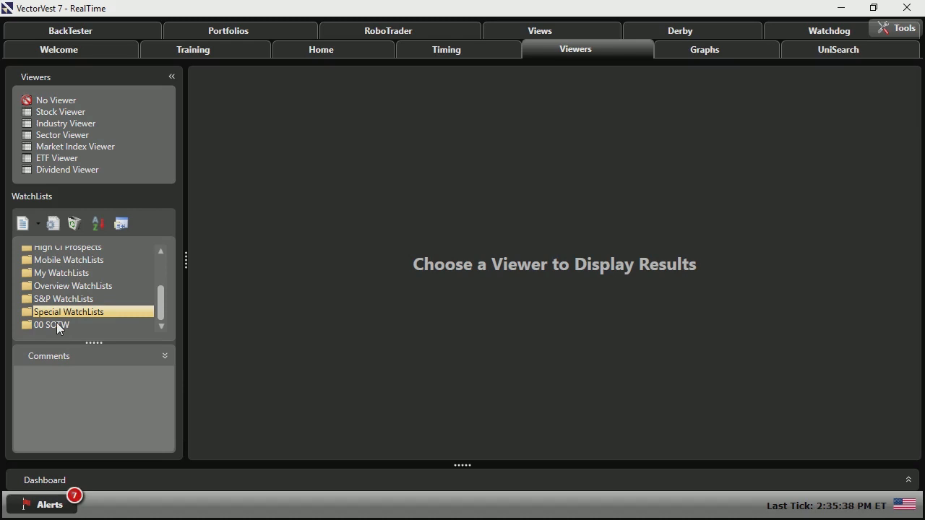
{"action": "right_click", "coordinate": [51, 324]}
{"action": "type", "text": "How to get rich with VectorVest"}
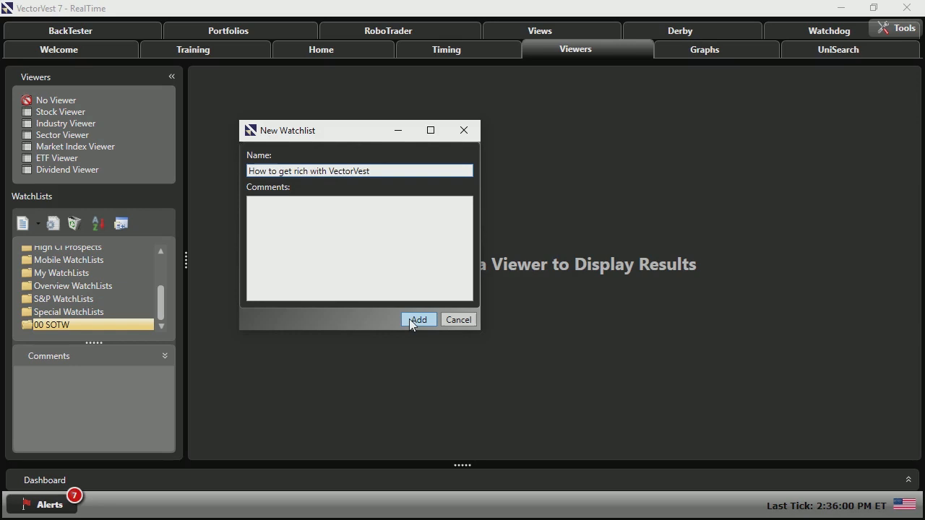
{"action": "left_click", "coordinate": [418, 320]}
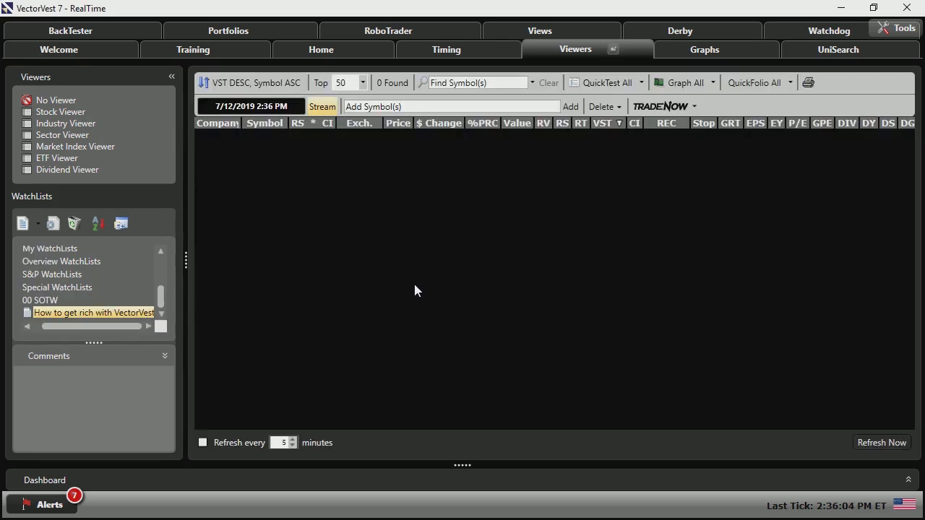
- Start entering ticker symbols (Tesla, Apple, Microsoft, Ford...) into the watchlist's Add Symbol(s) box
{"action": "left_click", "coordinate": [448, 107]}
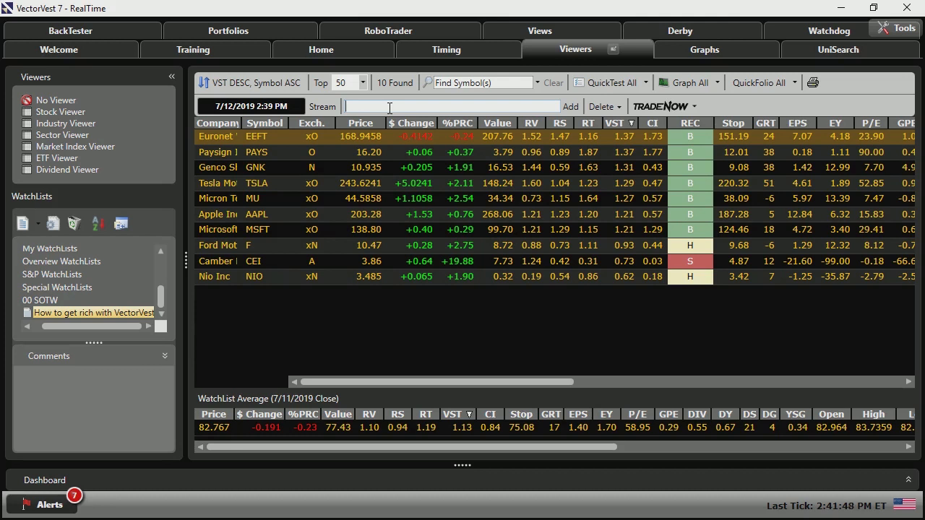
{"action": "mouse_move", "coordinate": [565, 285]}
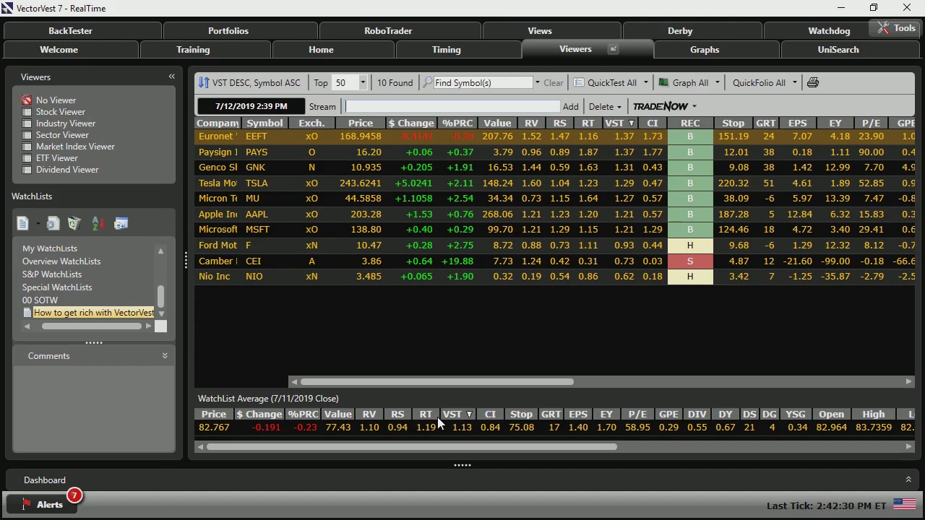
{"action": "mouse_move", "coordinate": [439, 425]}
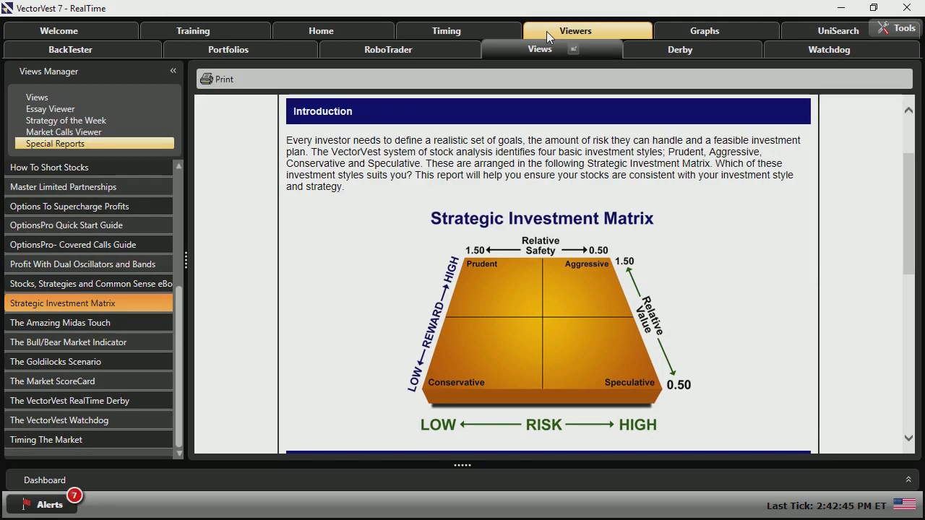
{"action": "mouse_move", "coordinate": [542, 259]}
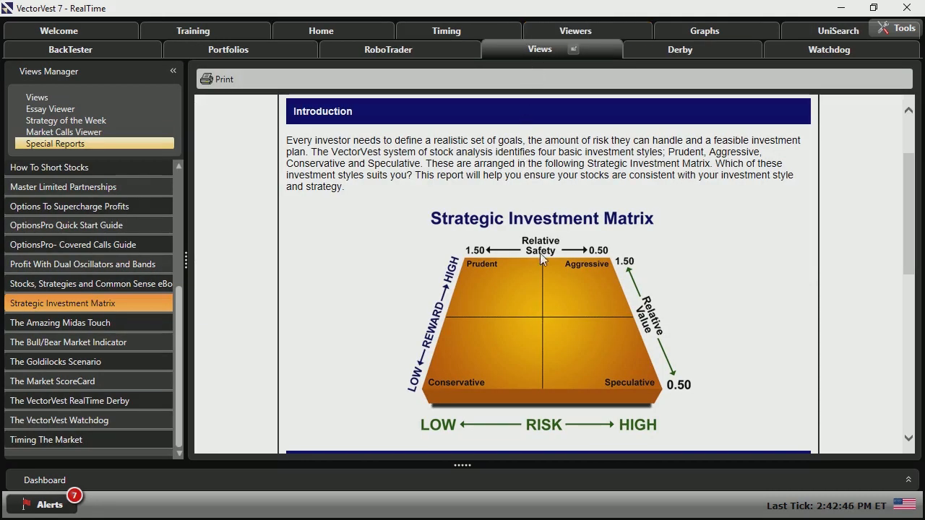
{"action": "mouse_move", "coordinate": [610, 282]}
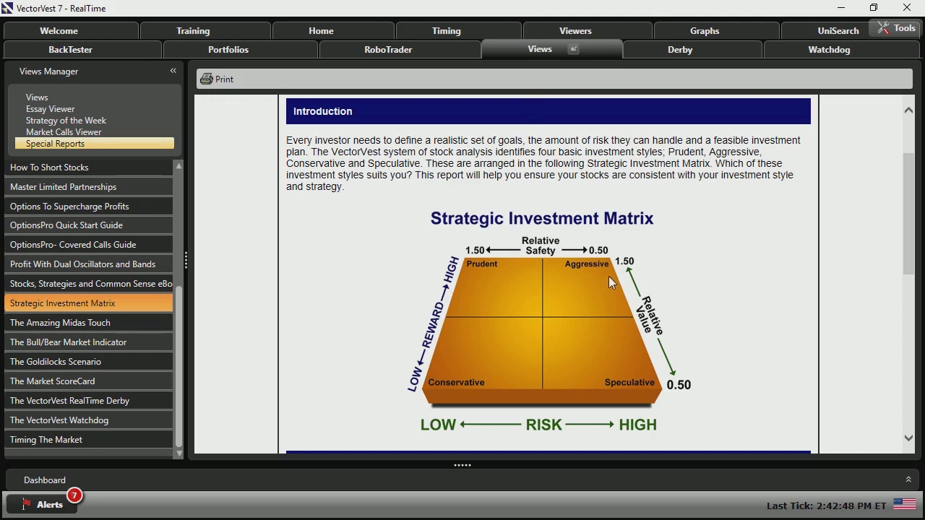
{"action": "mouse_move", "coordinate": [588, 264]}
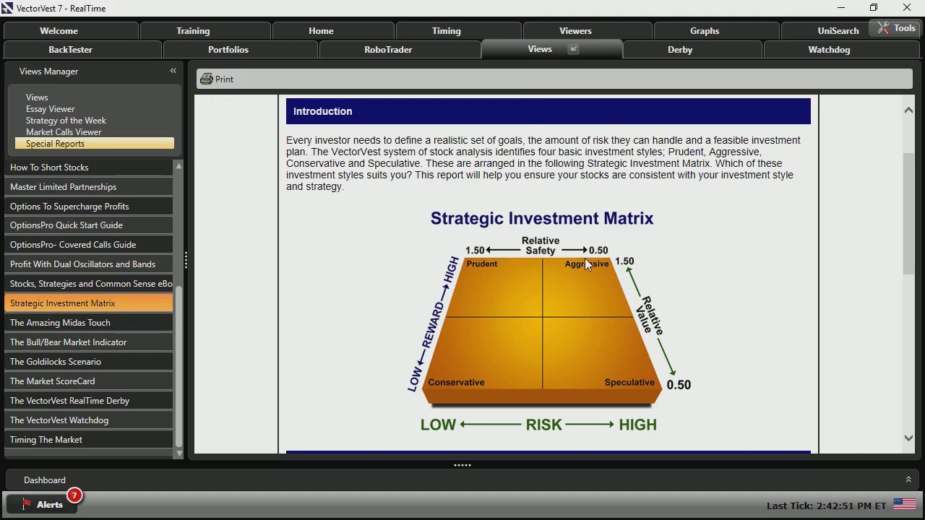
{"action": "mouse_move", "coordinate": [600, 299]}
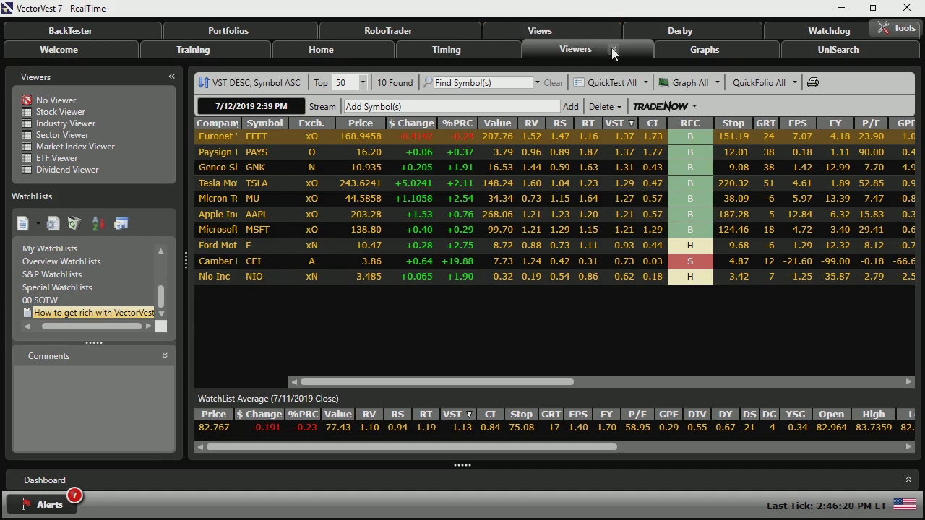
{"action": "mouse_move", "coordinate": [521, 343]}
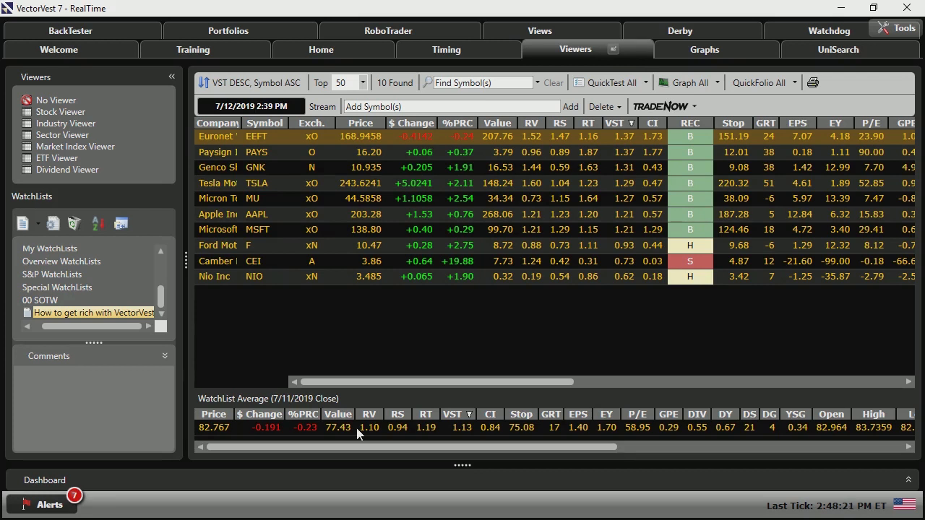
{"action": "mouse_move", "coordinate": [376, 399]}
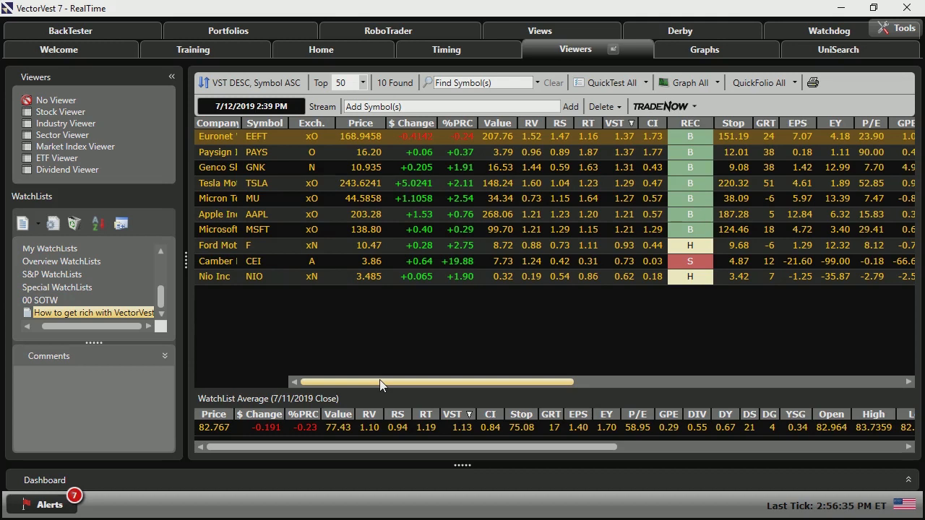
- Show all stocks in the Stock Viewer sorted by RS descending, Ulta Beauty leading
{"action": "left_click", "coordinate": [61, 112]}
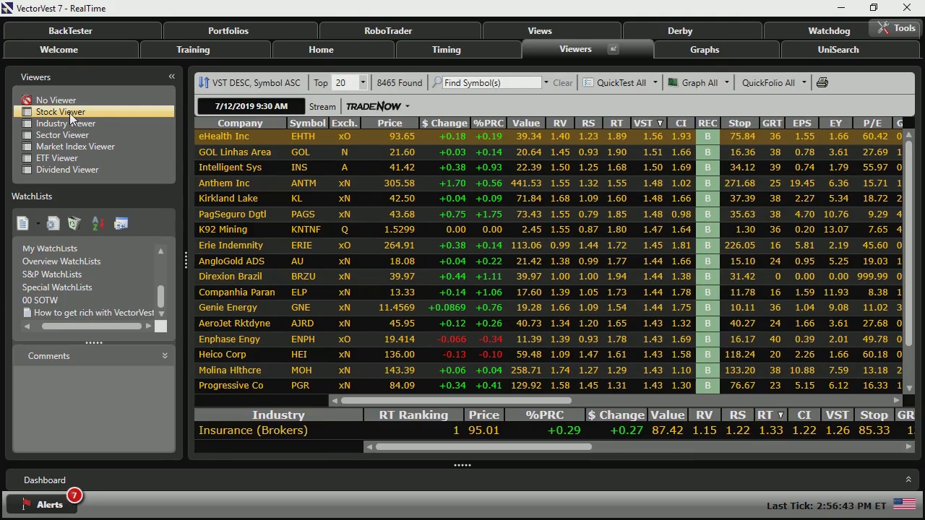
{"action": "mouse_move", "coordinate": [117, 117]}
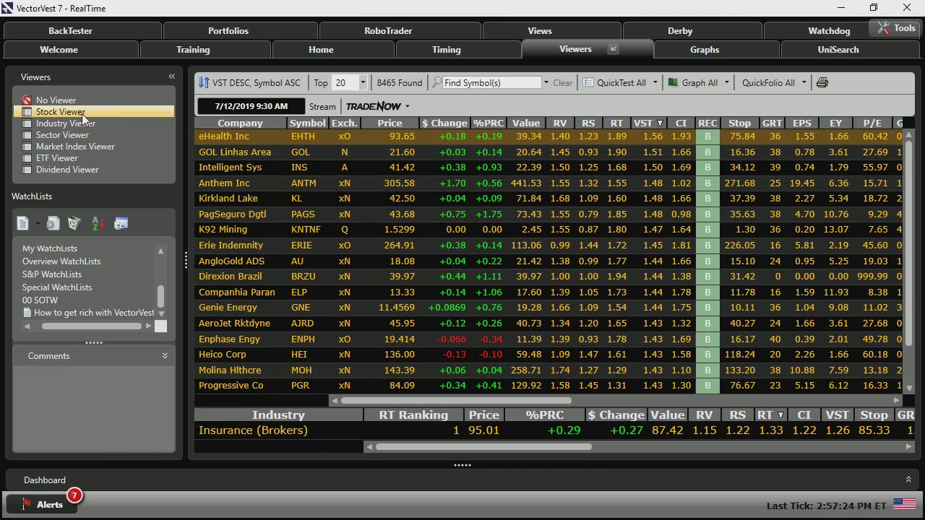
{"action": "mouse_move", "coordinate": [589, 128]}
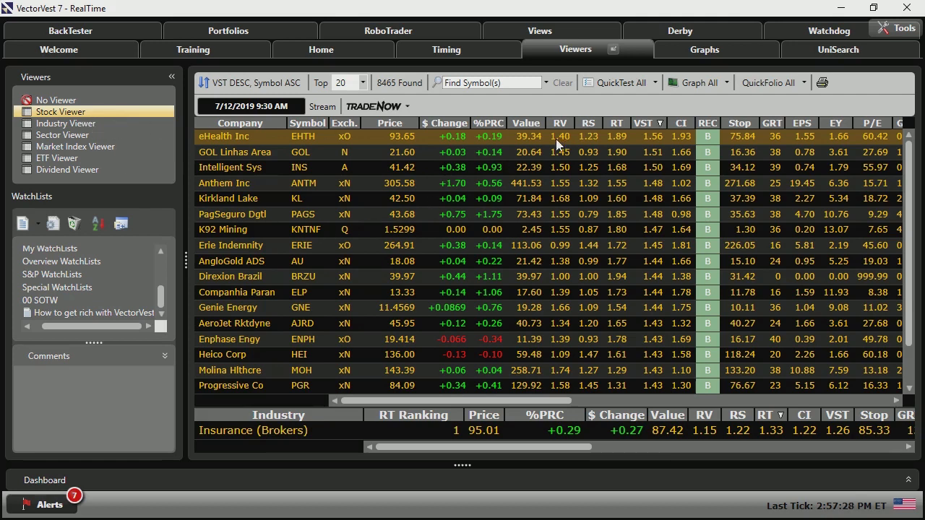
{"action": "left_click", "coordinate": [589, 122]}
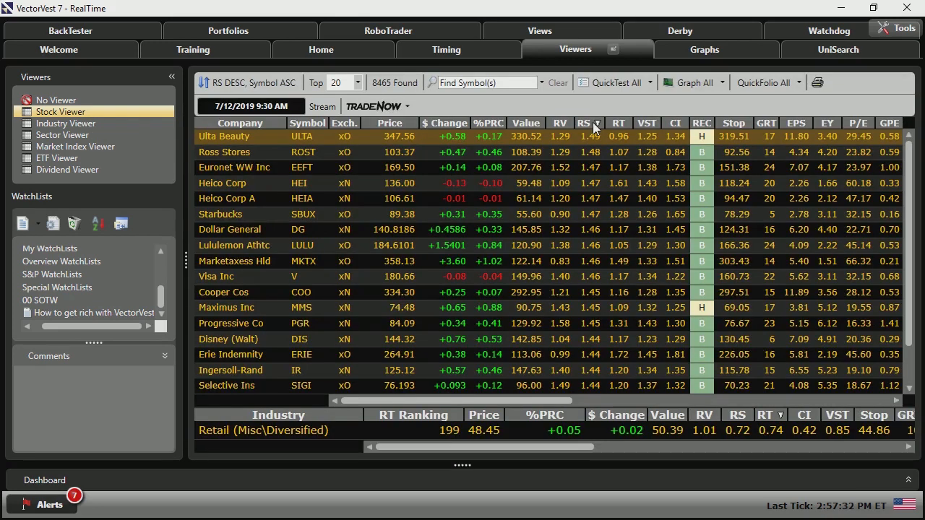
{"action": "mouse_move", "coordinate": [611, 150]}
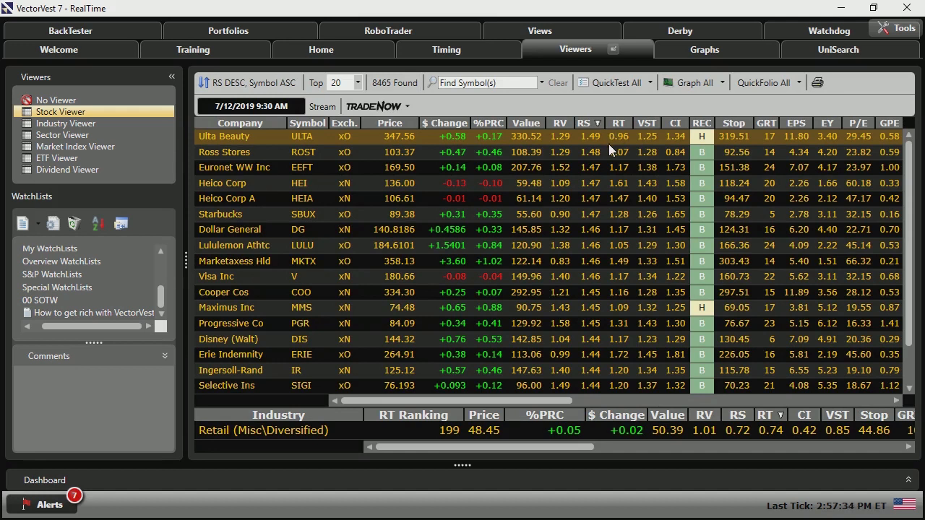
{"action": "mouse_move", "coordinate": [609, 158]}
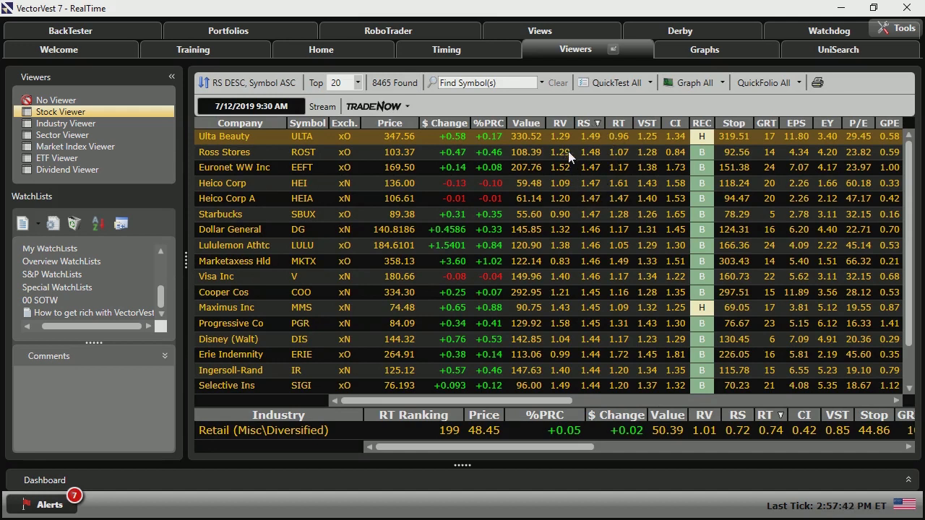
{"action": "mouse_move", "coordinate": [609, 137]}
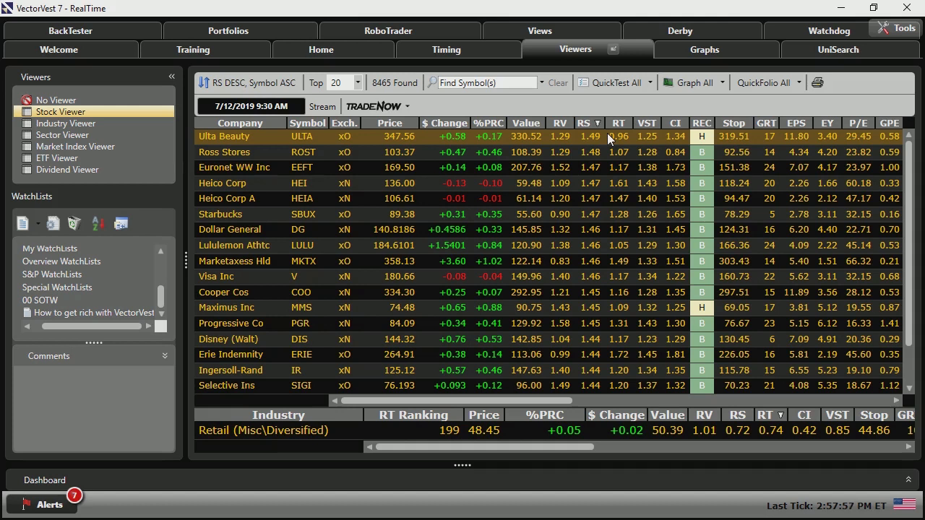
{"action": "mouse_move", "coordinate": [614, 158]}
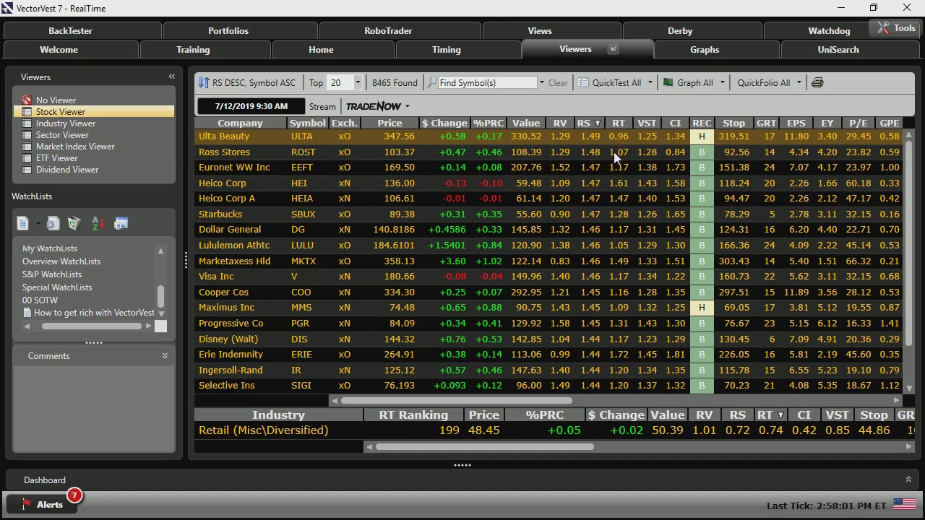
{"action": "mouse_move", "coordinate": [596, 229]}
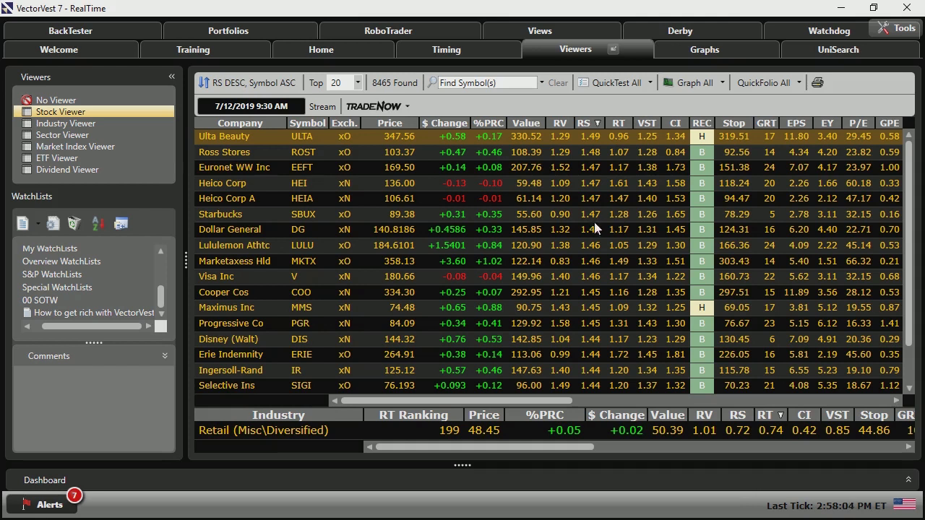
{"action": "mouse_move", "coordinate": [628, 202]}
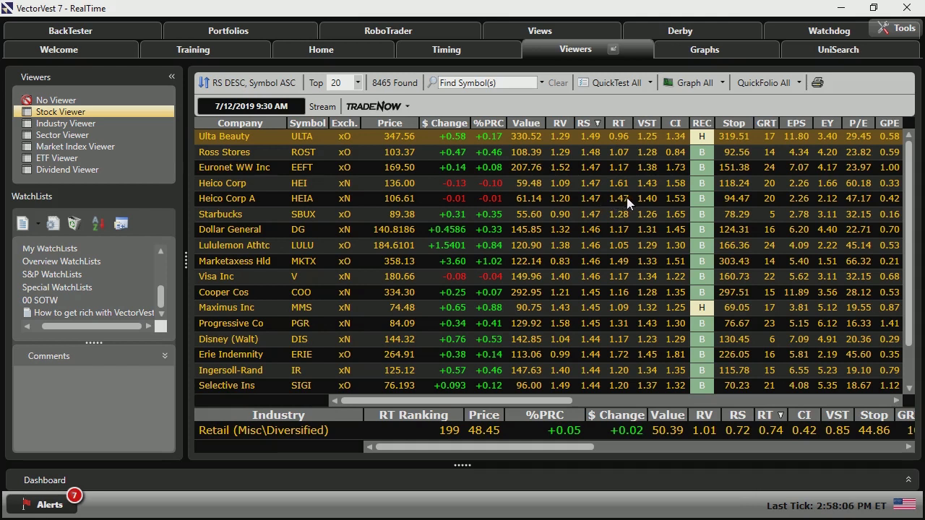
{"action": "mouse_move", "coordinate": [238, 293]}
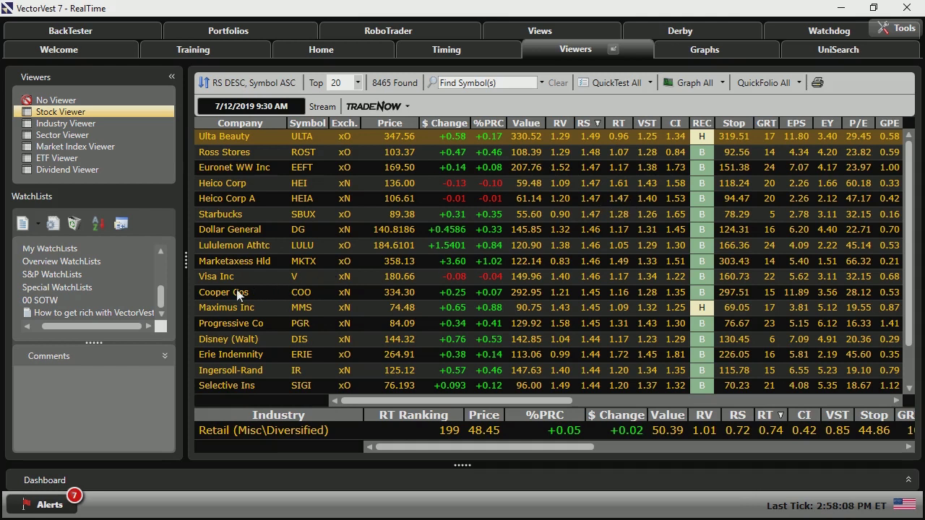
- Return to the Home dashboard of market summaries after scrolling the WatchLists panel
{"action": "scroll", "scroll_direction": "down", "scroll_amount": 3}
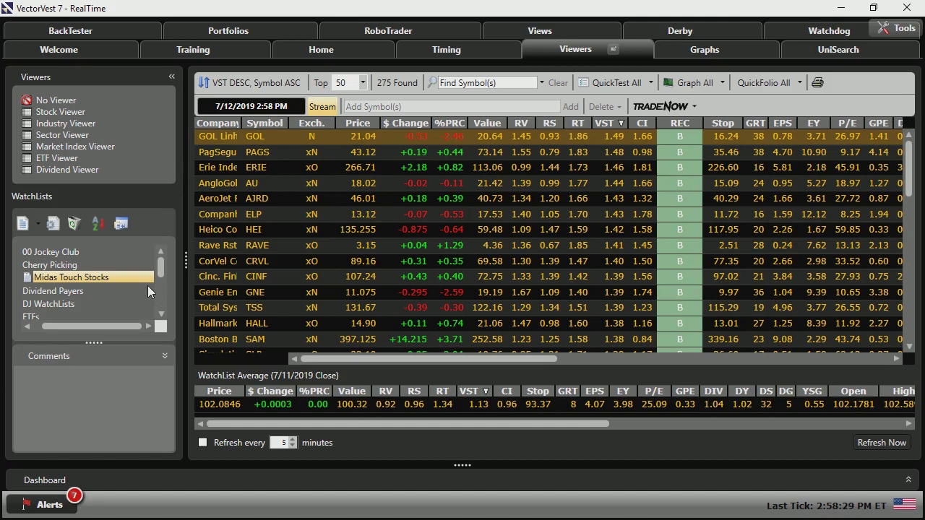
{"action": "left_click", "coordinate": [321, 49]}
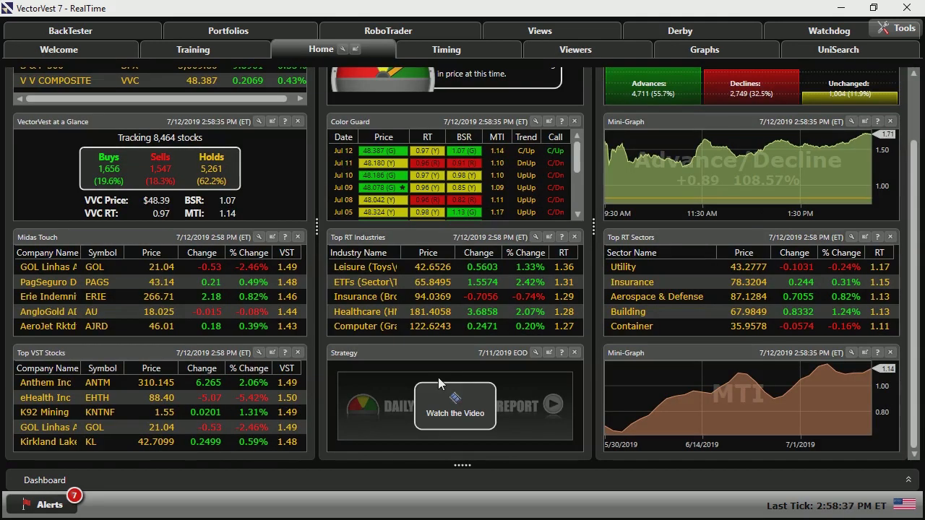